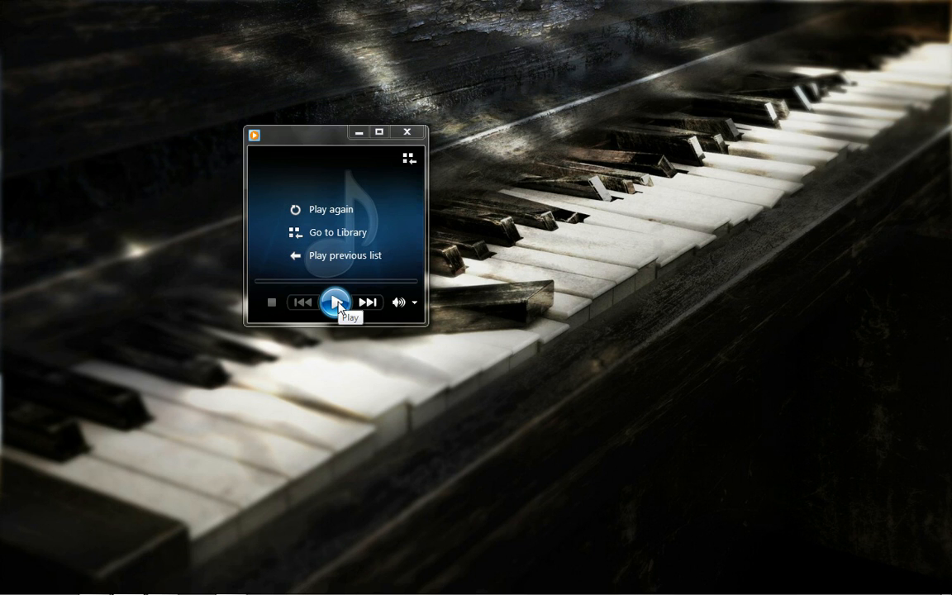
Play the Do Better (thu2 remix) track, seek forward and raise the volume to nearly full
{"action": "left_click", "coordinate": [335, 302]}
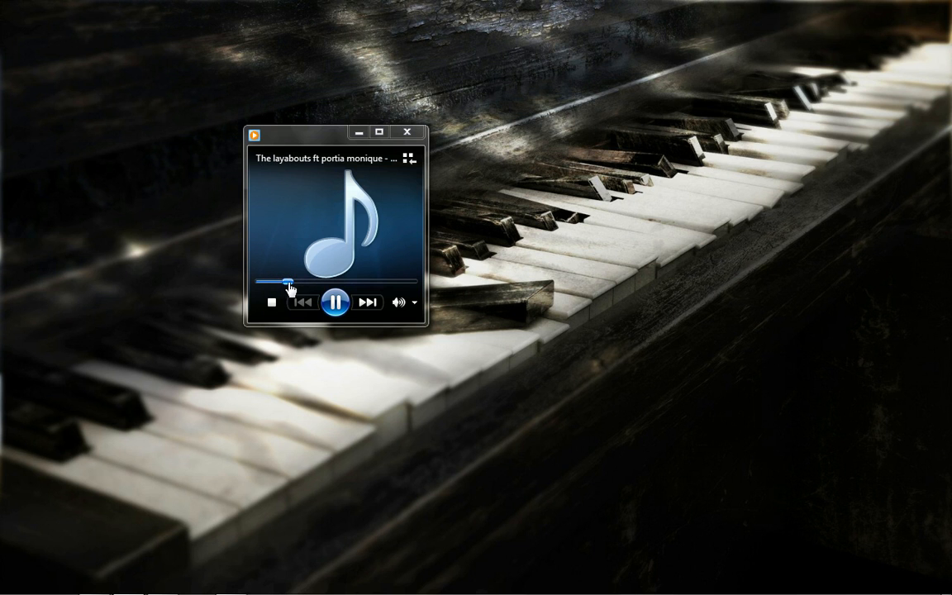
{"action": "left_click_drag", "start_coordinate": [287, 280], "coordinate": [299, 281]}
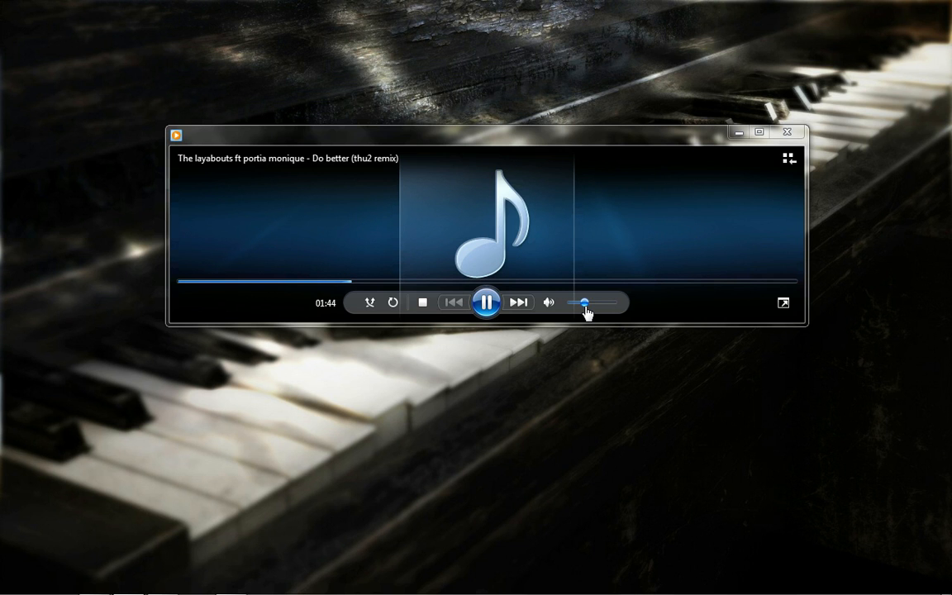
{"action": "left_click_drag", "start_coordinate": [585, 303], "coordinate": [607, 303]}
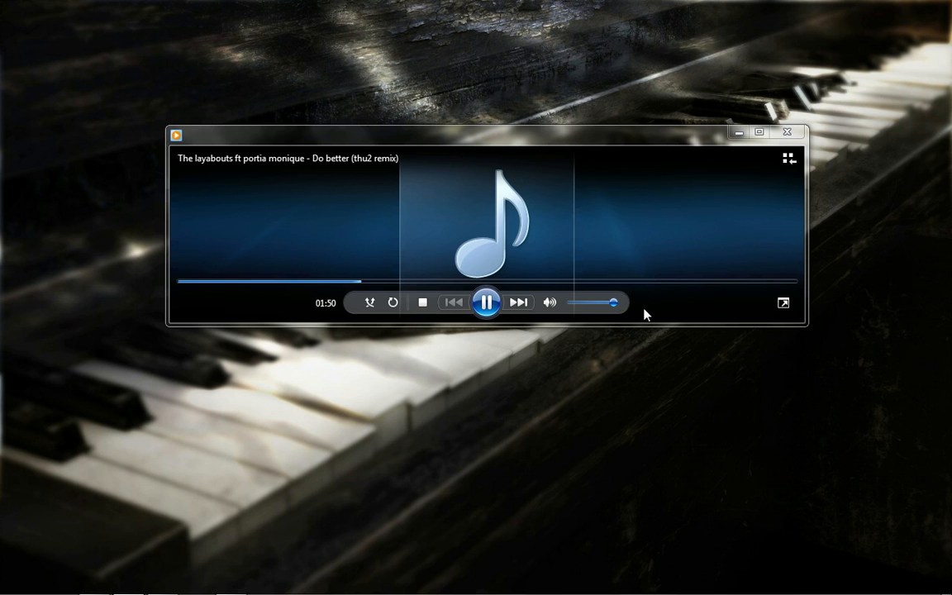
{"action": "mouse_move", "coordinate": [558, 171]}
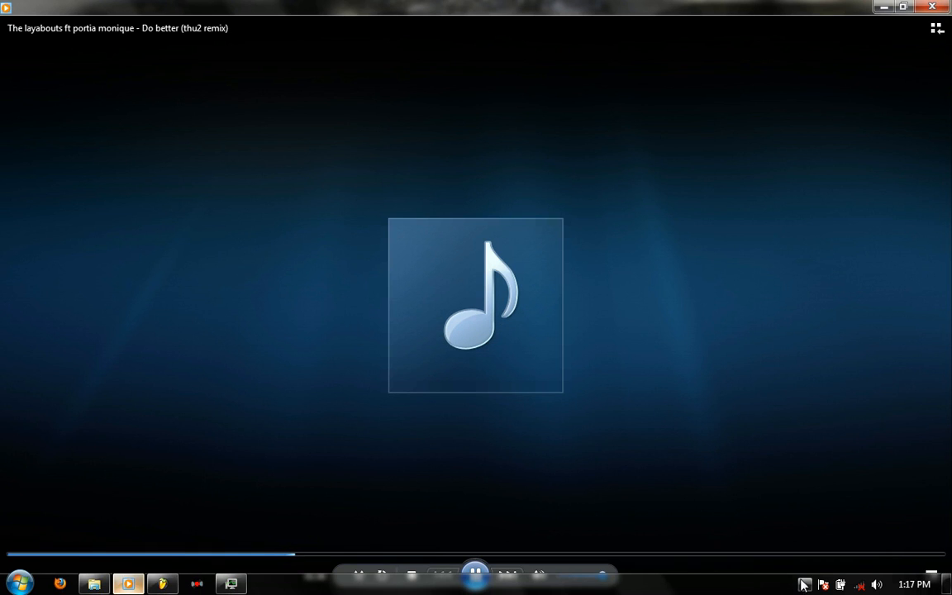
Maximize Windows Media Player so the track plays full screen
{"action": "left_click", "coordinate": [805, 584]}
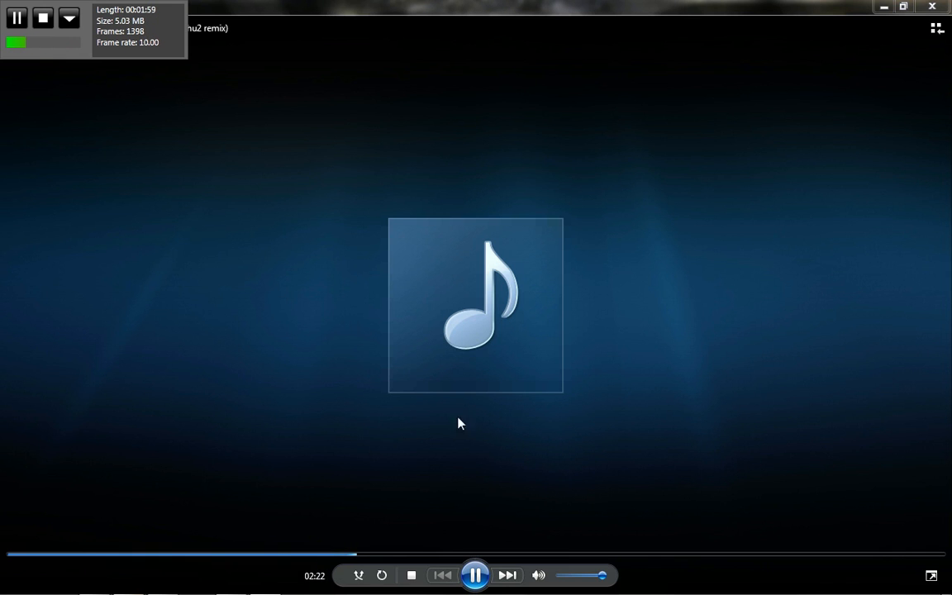
{"action": "mouse_move", "coordinate": [490, 428]}
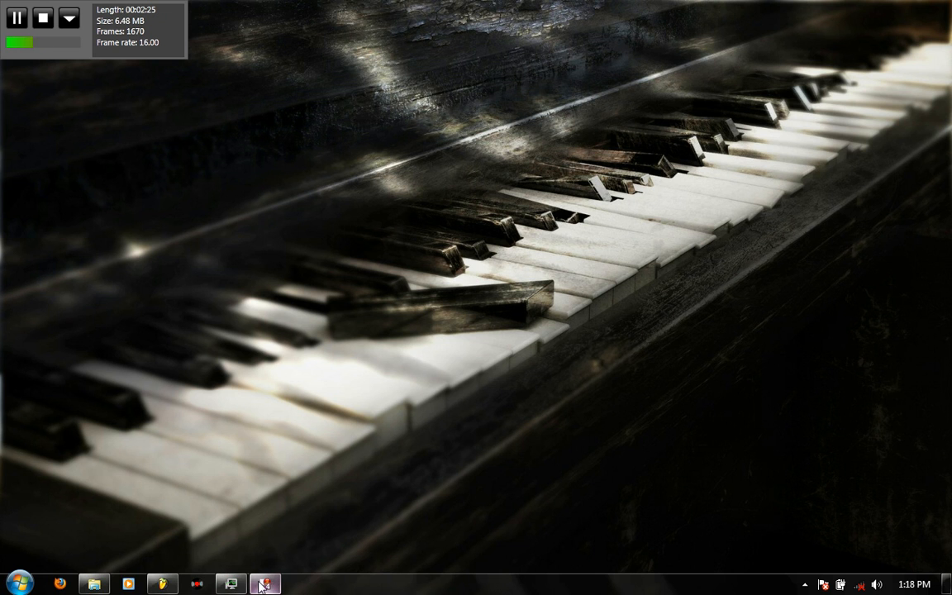
Switch to FL Studio and add a Hypersonic channel below Sampler in the pattern
{"action": "left_click", "coordinate": [264, 583]}
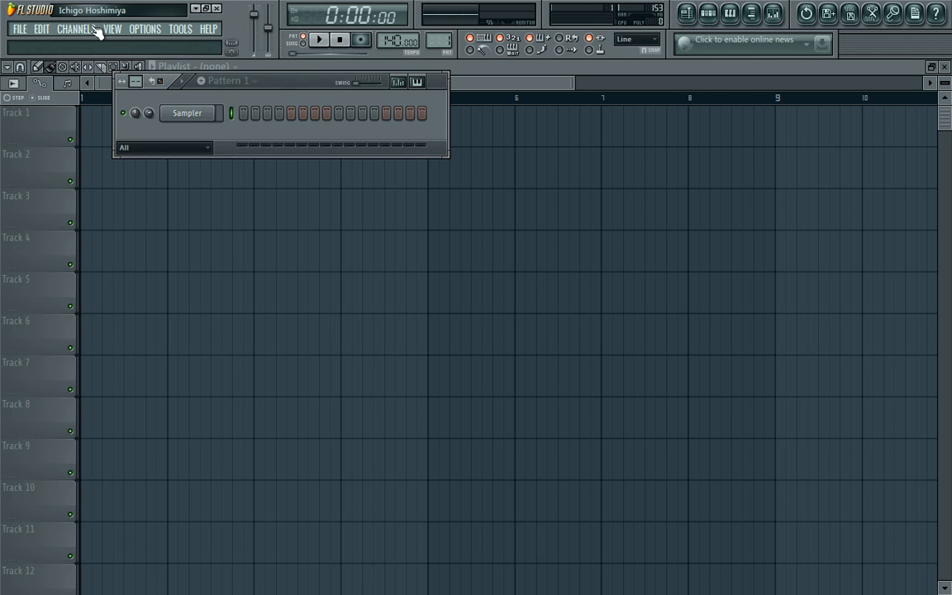
{"action": "left_click", "coordinate": [75, 29]}
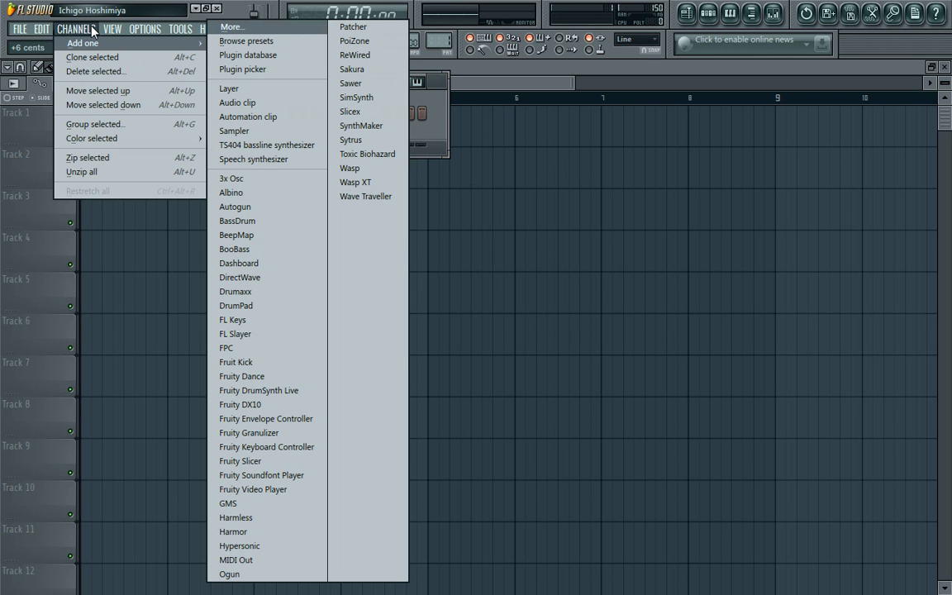
{"action": "mouse_move", "coordinate": [282, 277]}
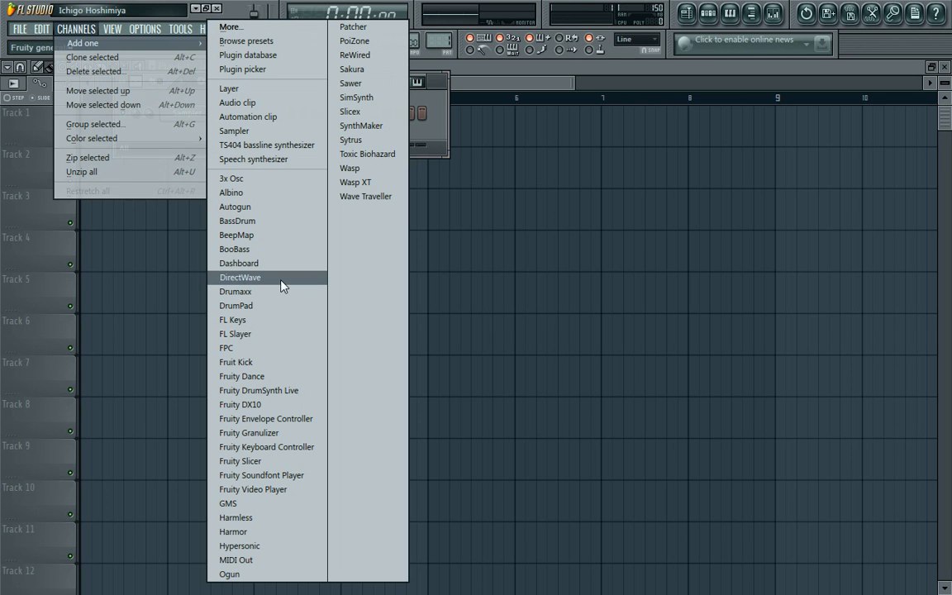
{"action": "mouse_move", "coordinate": [258, 503]}
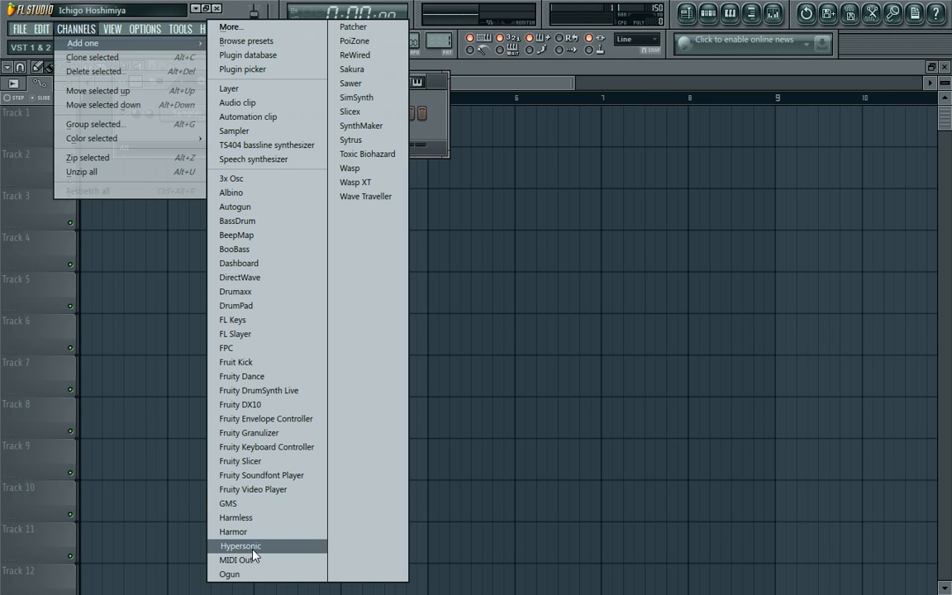
{"action": "left_click", "coordinate": [240, 545]}
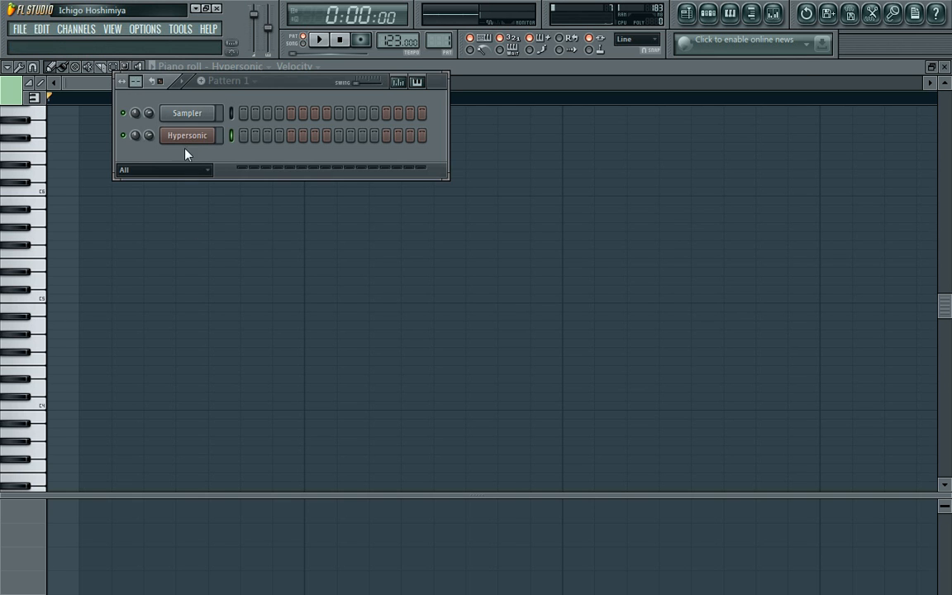
Load the Soft Vintage EP patch from Electric Pianos into Hypersonic's first slot
{"action": "left_click", "coordinate": [186, 134]}
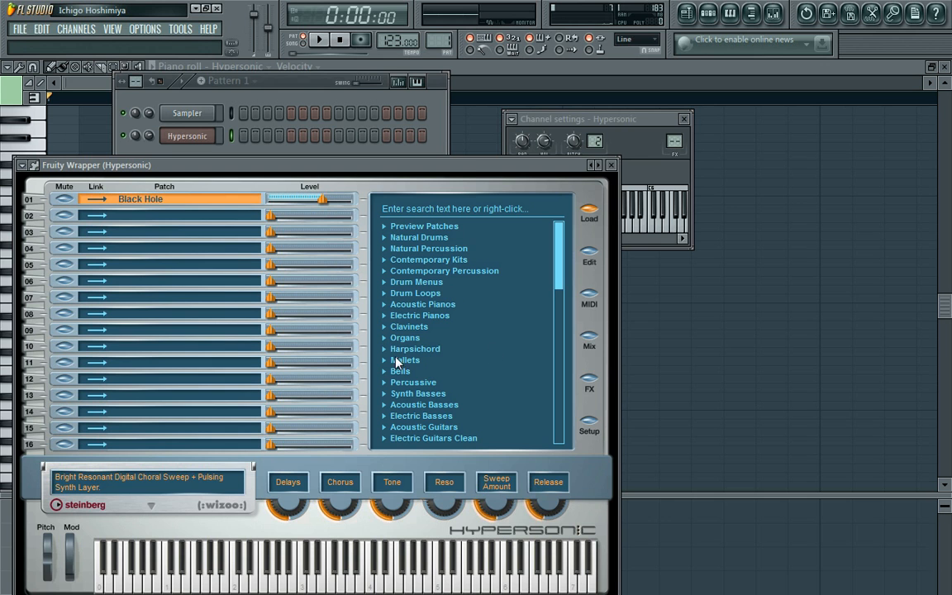
{"action": "left_click", "coordinate": [419, 315]}
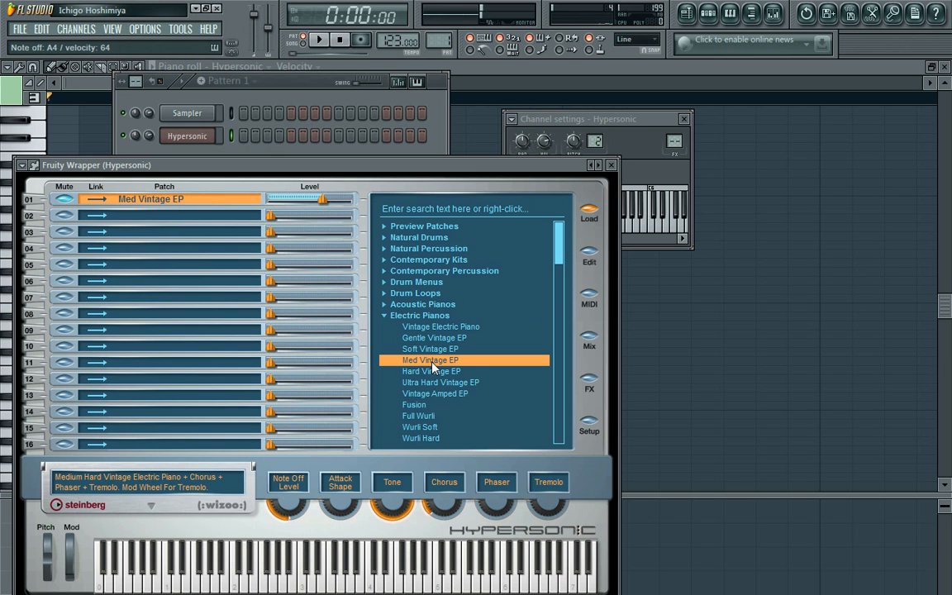
{"action": "left_click", "coordinate": [430, 349]}
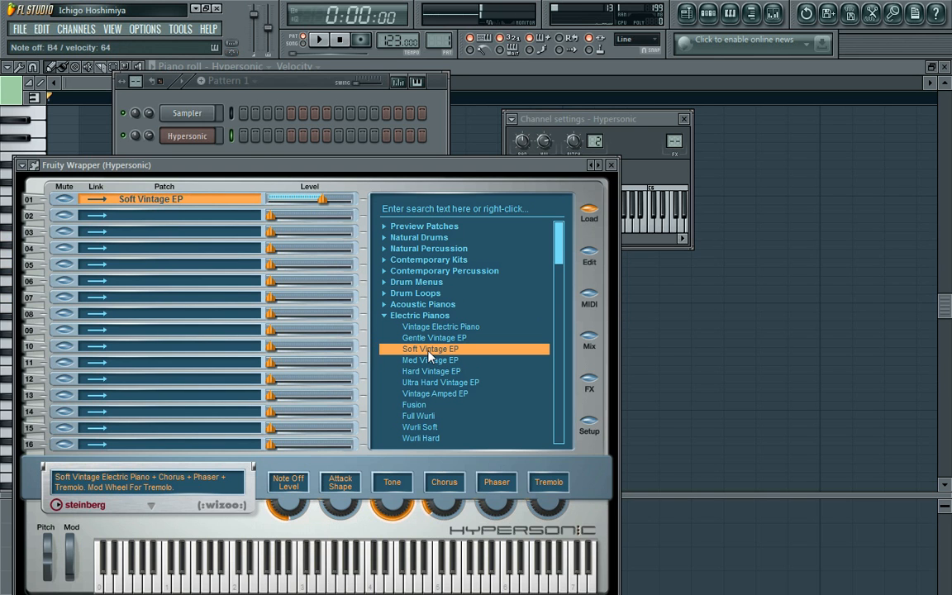
{"action": "mouse_move", "coordinate": [444, 91]}
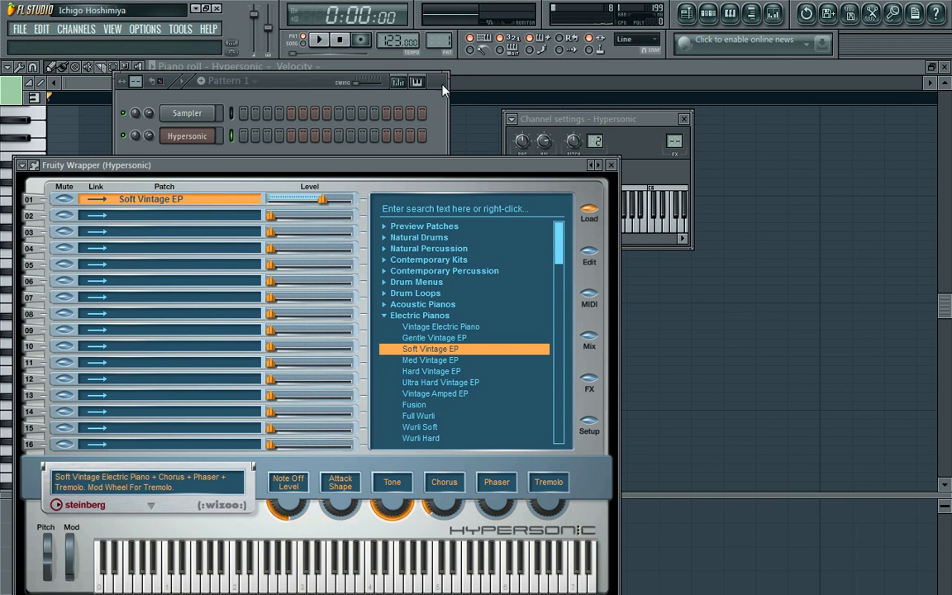
{"action": "left_click", "coordinate": [17, 583]}
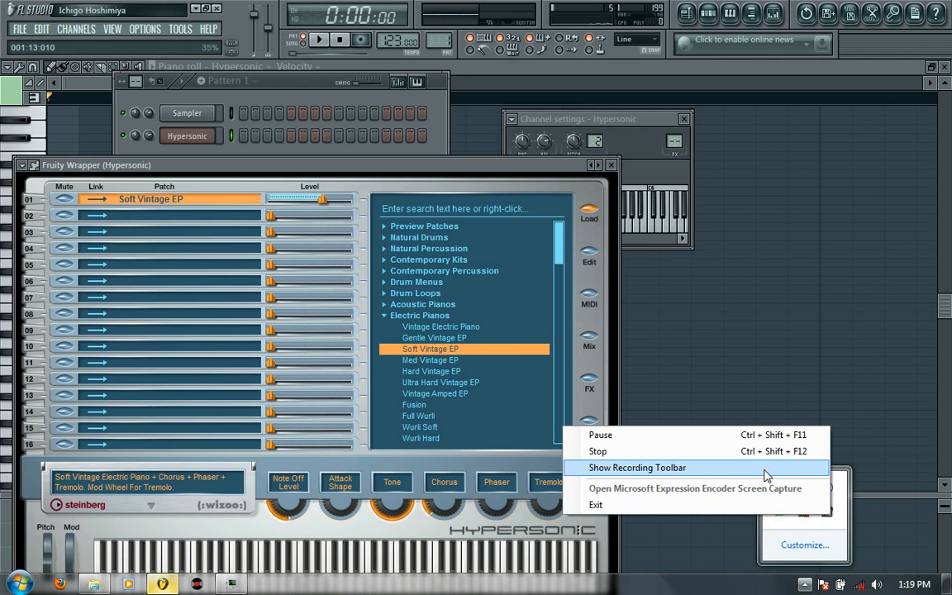
{"action": "left_click", "coordinate": [637, 468]}
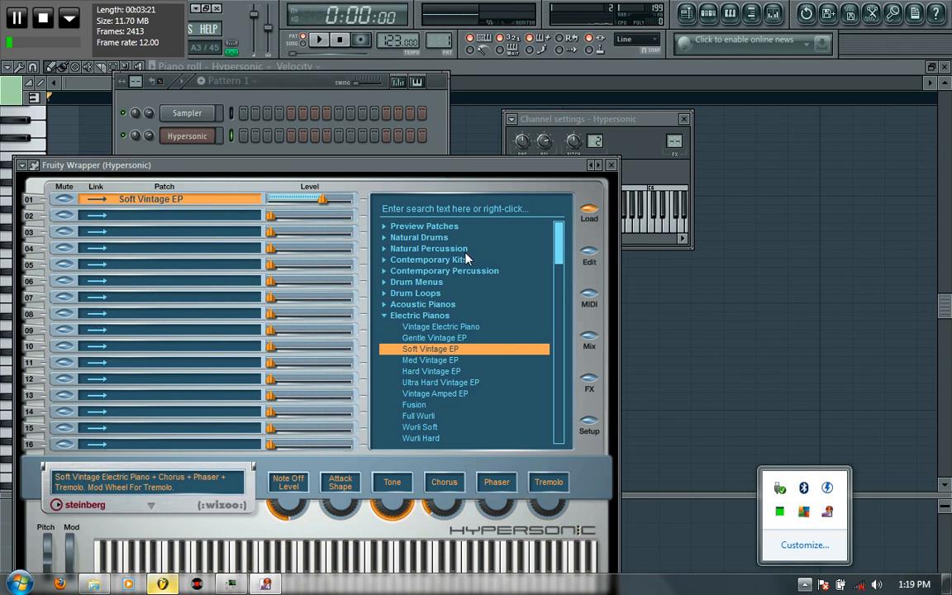
Close the Hypersonic wrapper window to return to the piano roll
{"action": "left_click", "coordinate": [611, 164]}
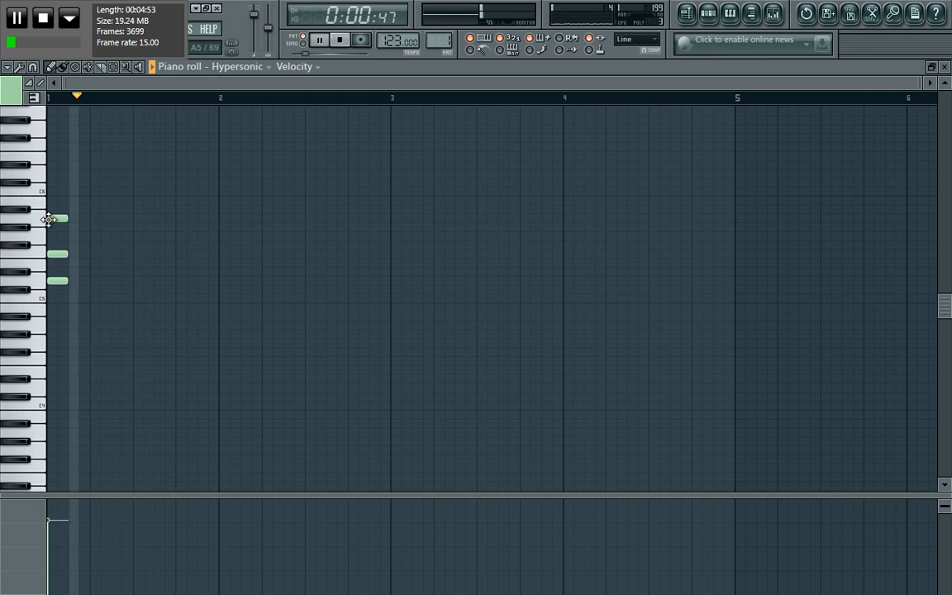
Draw four more three-note chords across bars 1 and 2 with the pencil tool
{"action": "left_click", "coordinate": [319, 39]}
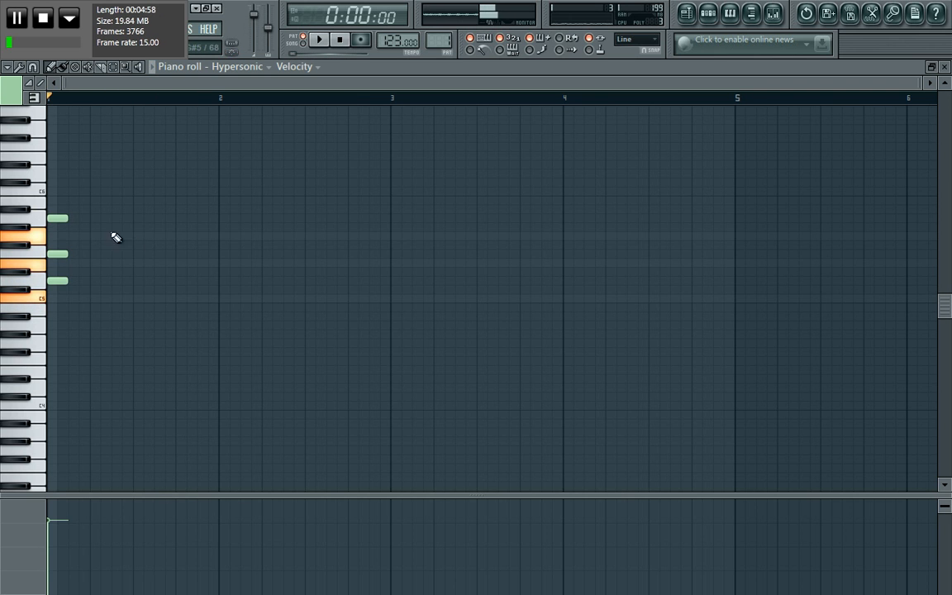
{"action": "left_click", "coordinate": [143, 236]}
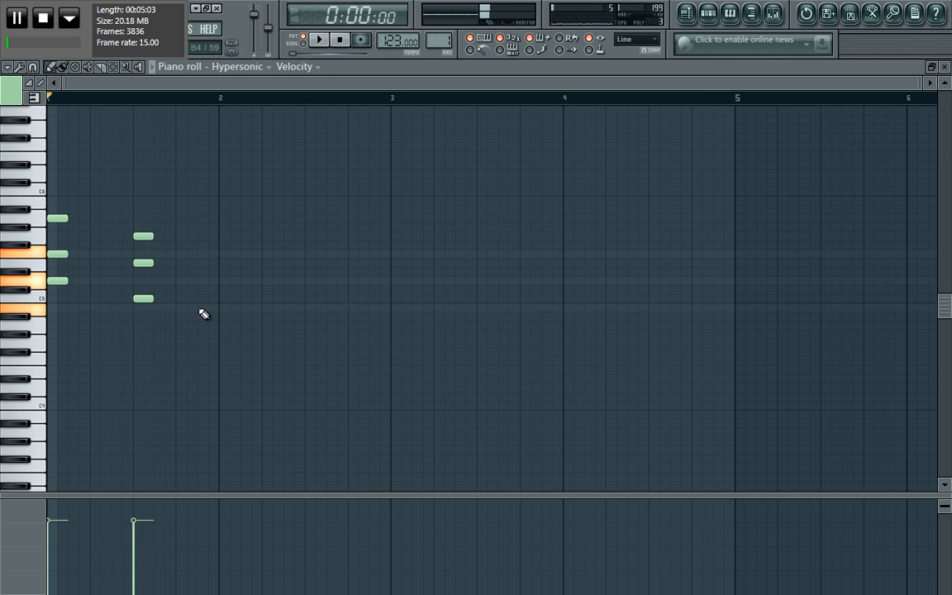
{"action": "left_click", "coordinate": [207, 308]}
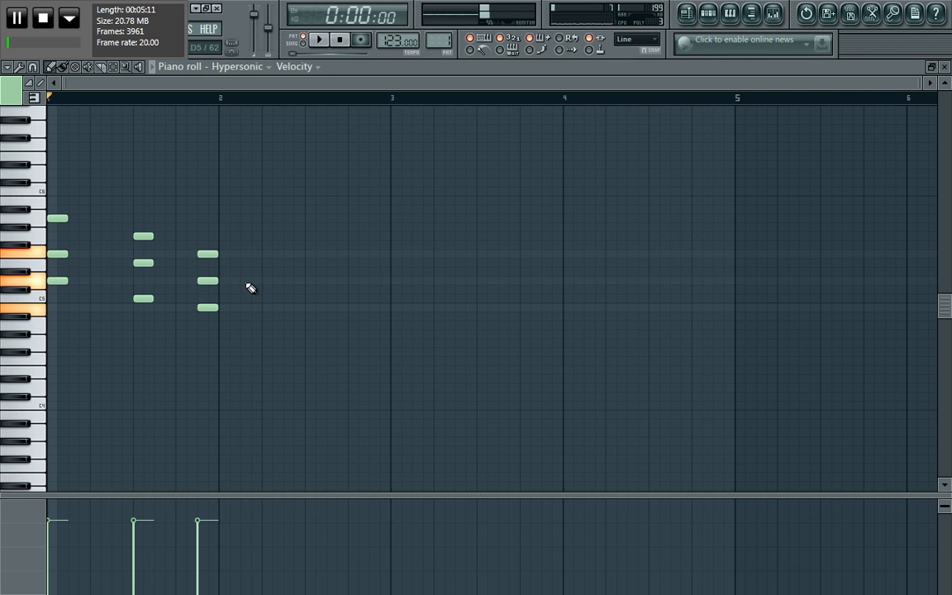
{"action": "mouse_move", "coordinate": [309, 306]}
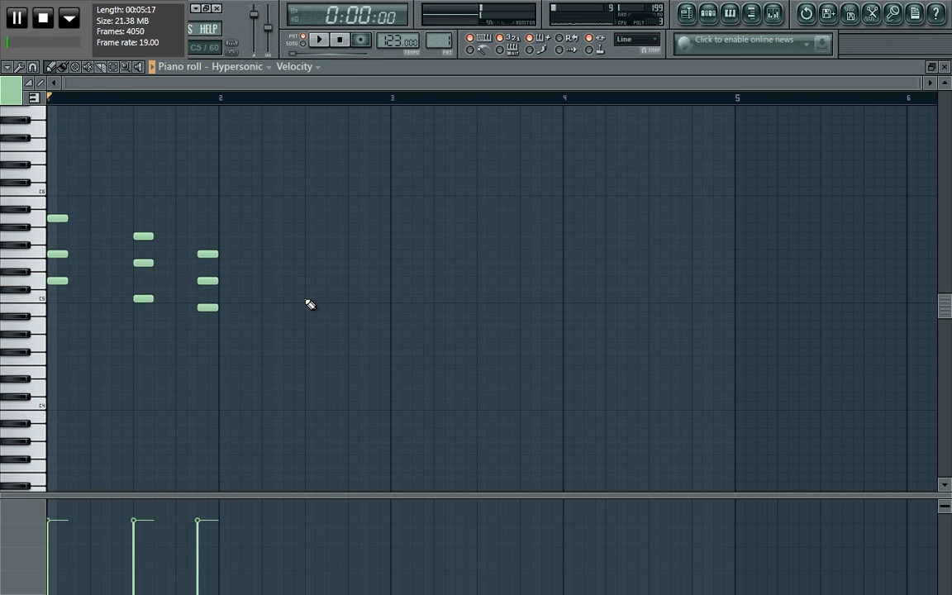
{"action": "left_click", "coordinate": [319, 40]}
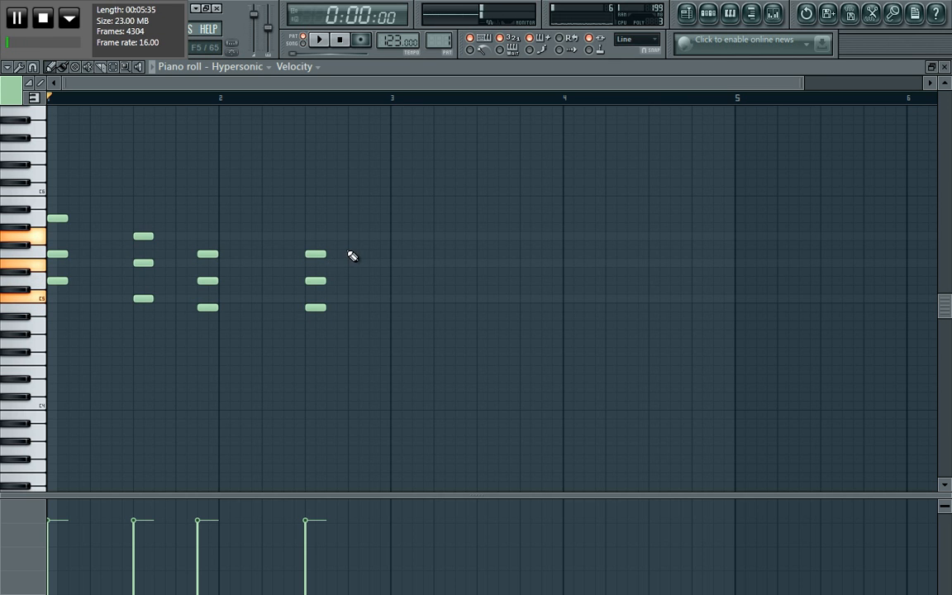
{"action": "left_click", "coordinate": [355, 236]}
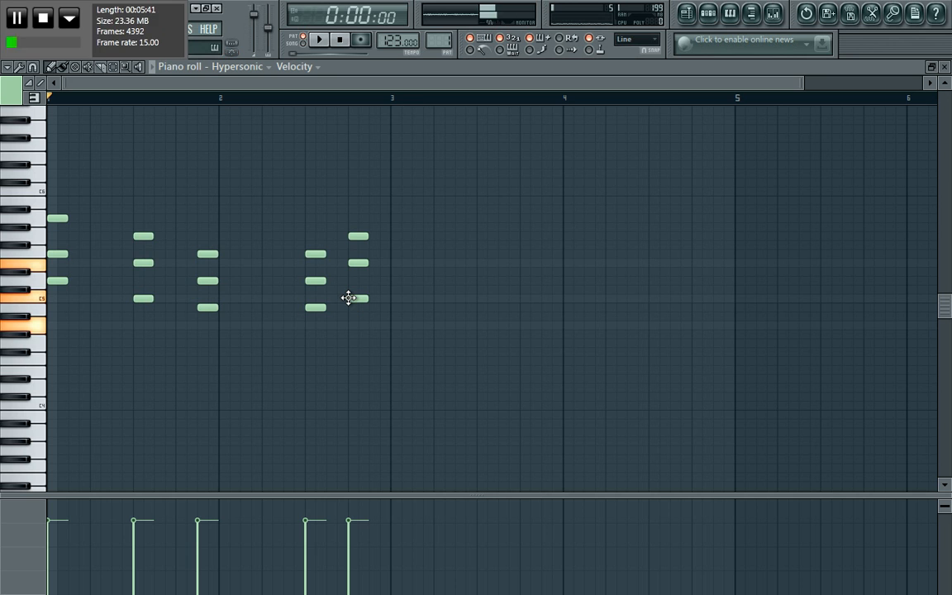
Draw the sixth and seventh three-note chords at the start of bar 3
{"action": "left_click", "coordinate": [400, 263]}
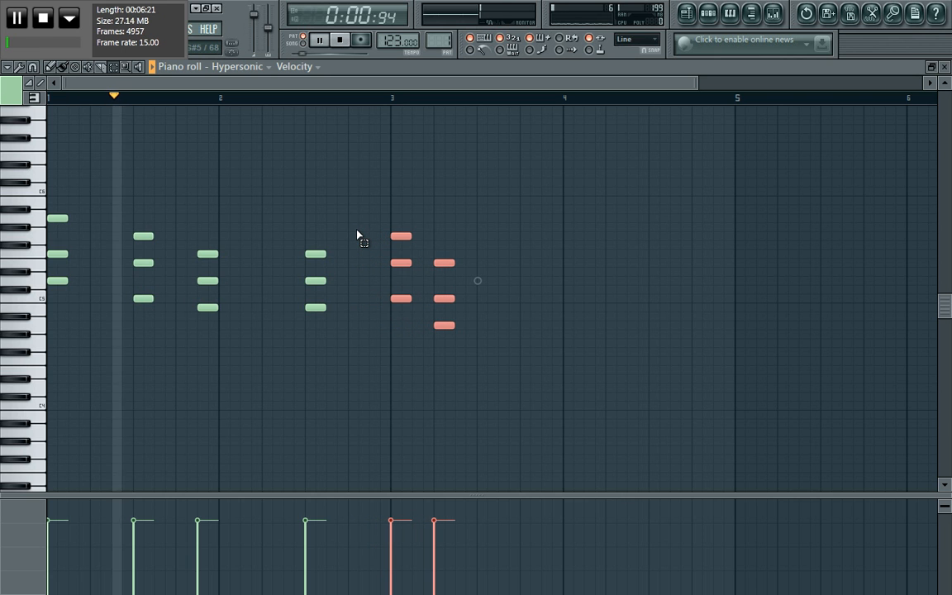
Stretch the chords into sustained notes, the last held until bar 5, and play back the progression
{"action": "left_click", "coordinate": [318, 40]}
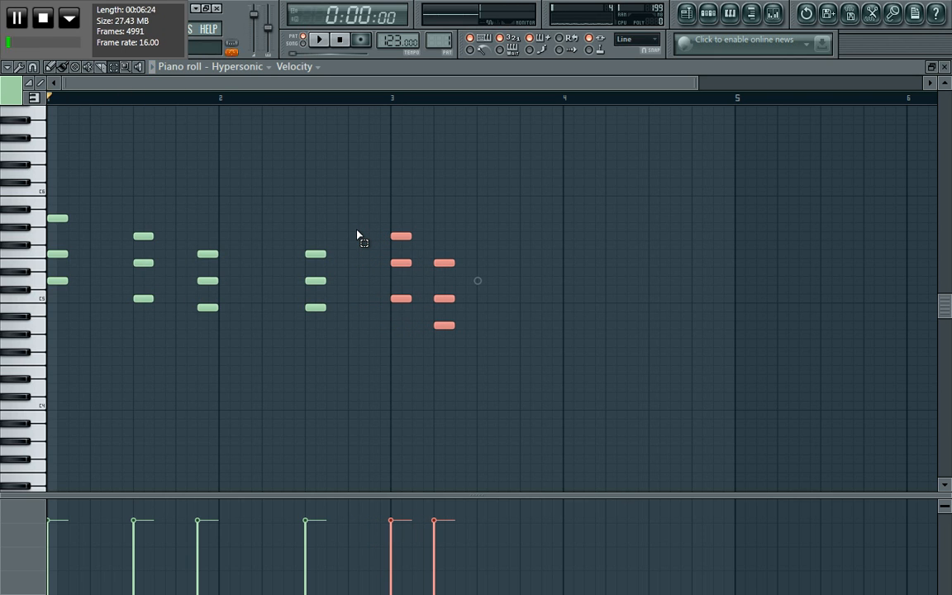
{"action": "left_click", "coordinate": [319, 39]}
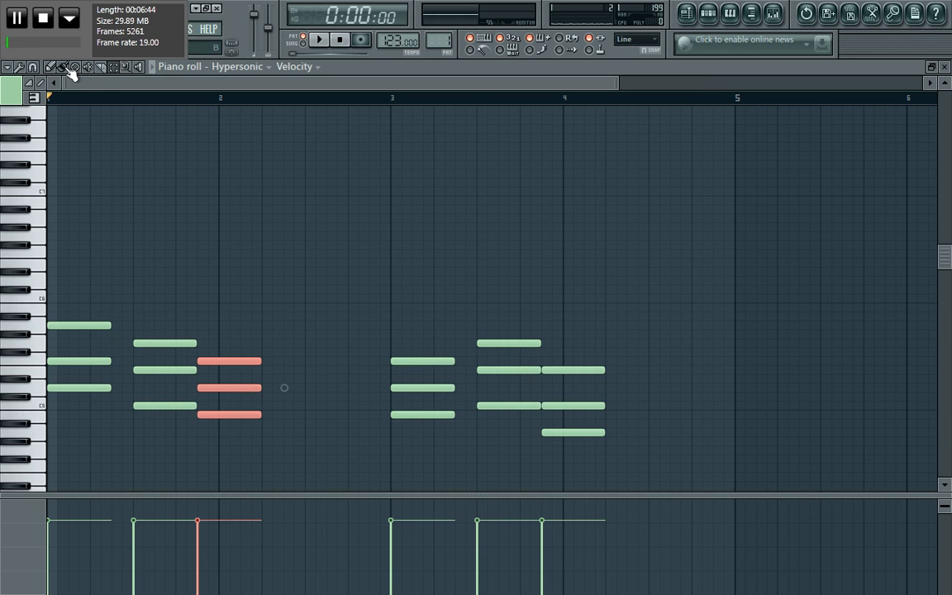
{"action": "left_click_drag", "start_coordinate": [260, 388], "coordinate": [345, 387]}
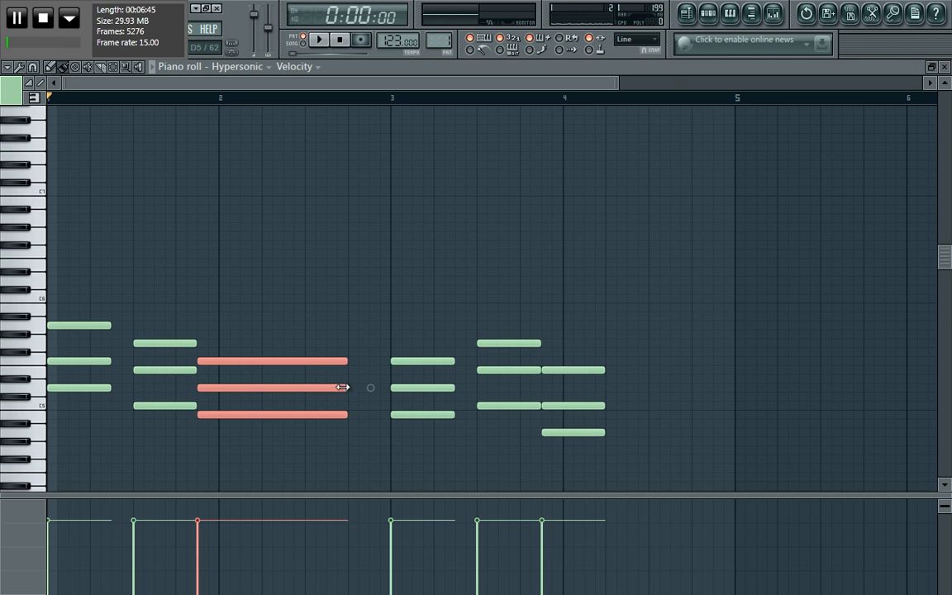
{"action": "left_click_drag", "start_coordinate": [343, 387], "coordinate": [405, 376]}
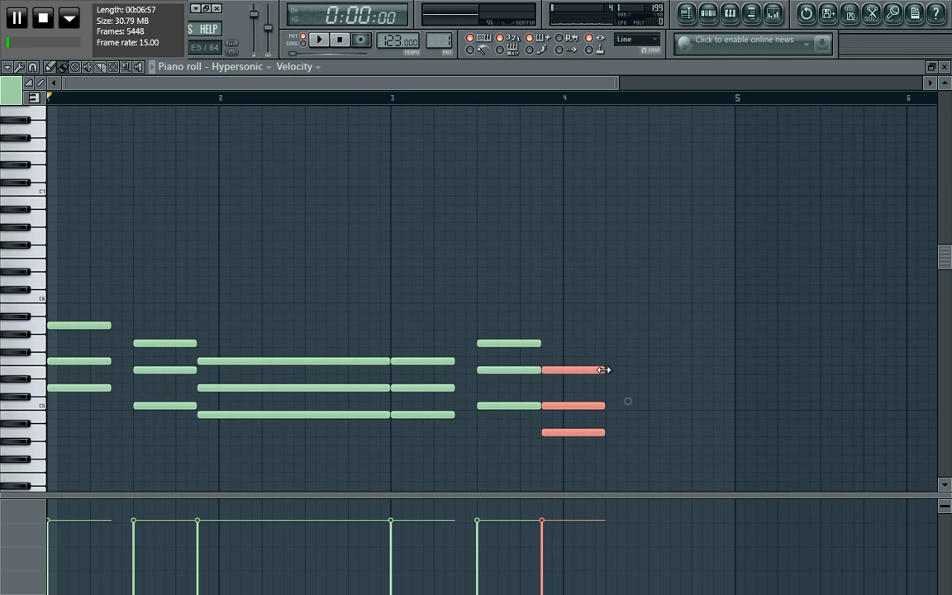
{"action": "left_click_drag", "start_coordinate": [605, 369], "coordinate": [733, 369]}
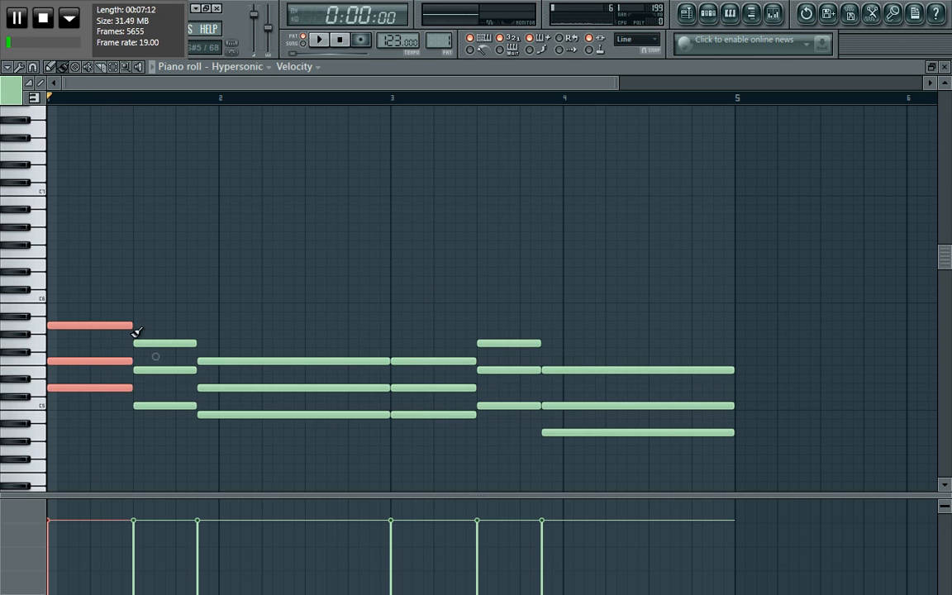
{"action": "left_click", "coordinate": [319, 40]}
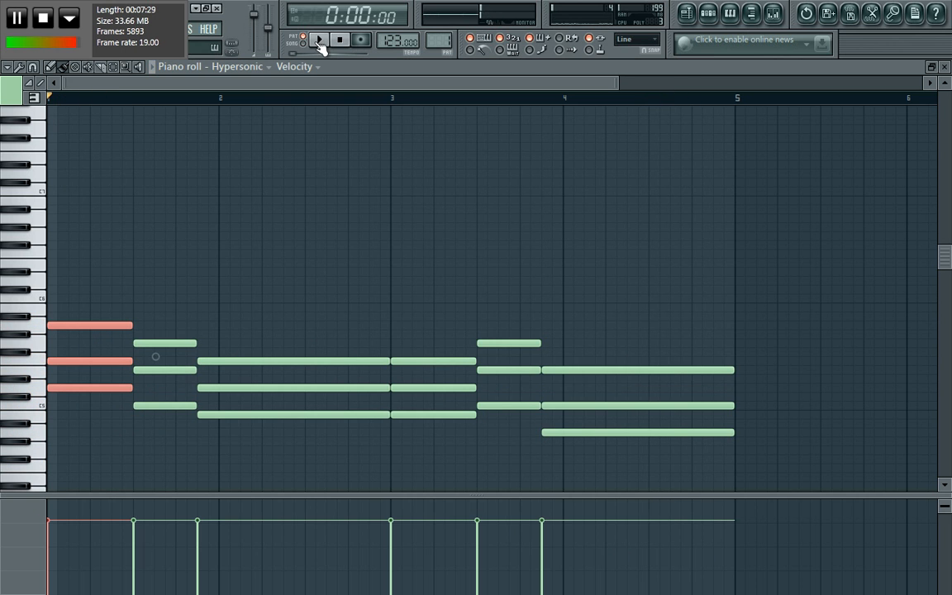
{"action": "left_click", "coordinate": [708, 13]}
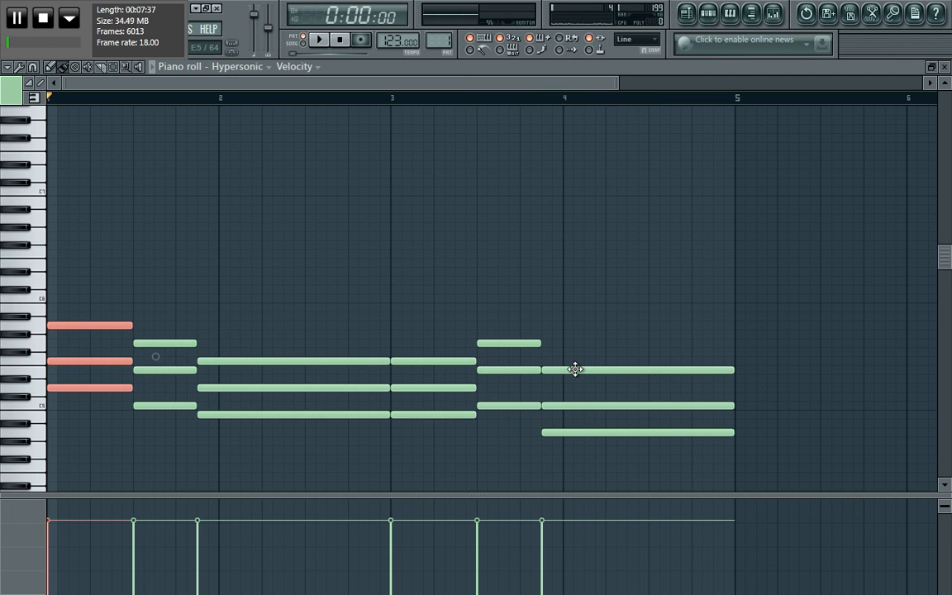
{"action": "mouse_move", "coordinate": [774, 393]}
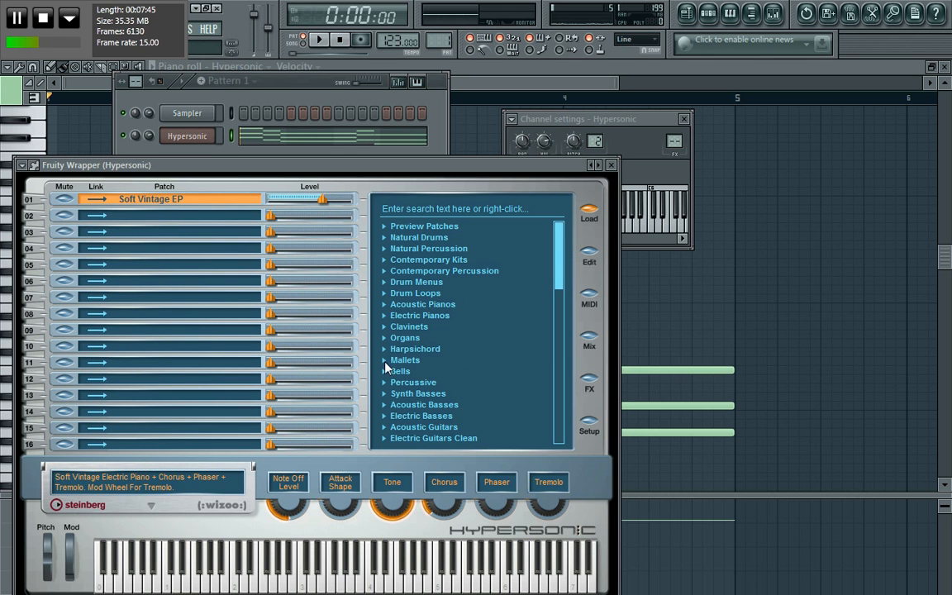
Load Marimba into Hypersonic part 1 and Xylophone into part 2 from the Mallets category
{"action": "left_click", "coordinate": [405, 348]}
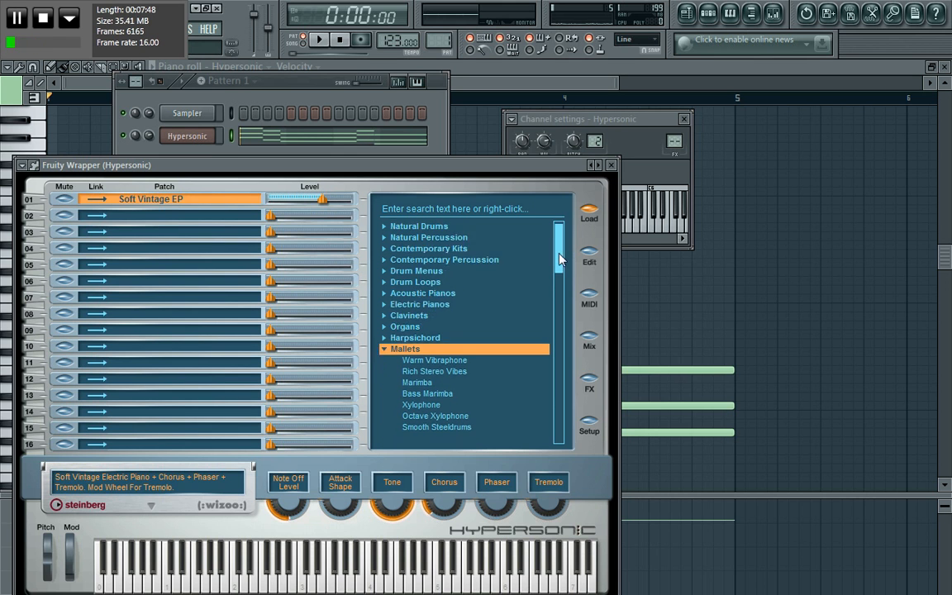
{"action": "scroll", "scroll_direction": "down", "scroll_amount": 3}
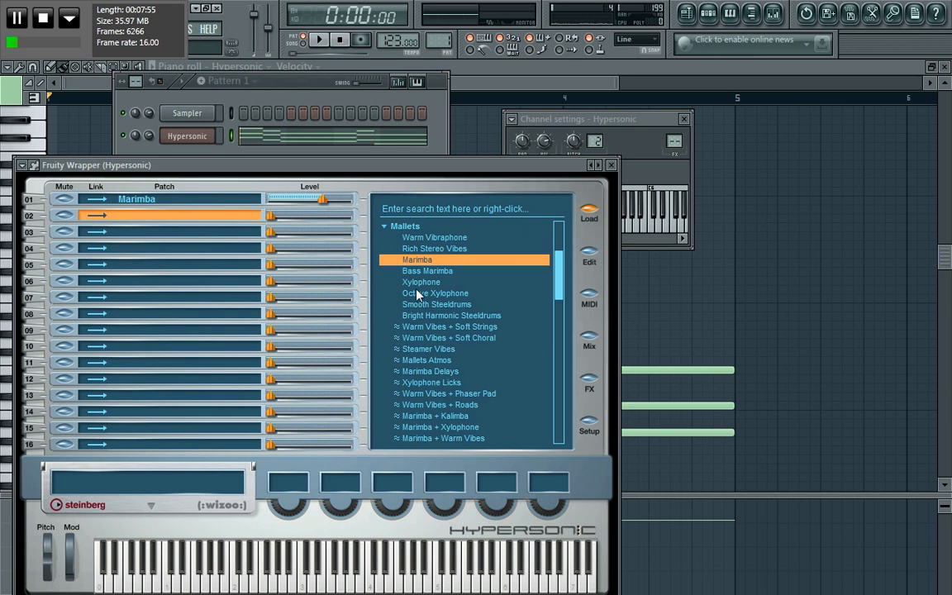
{"action": "left_click", "coordinate": [420, 282]}
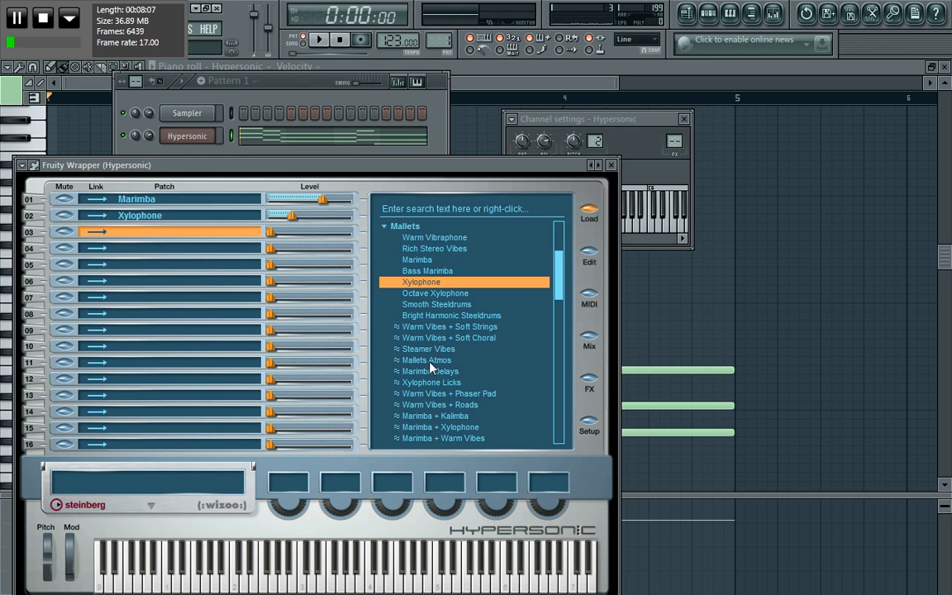
{"action": "left_click", "coordinate": [437, 304]}
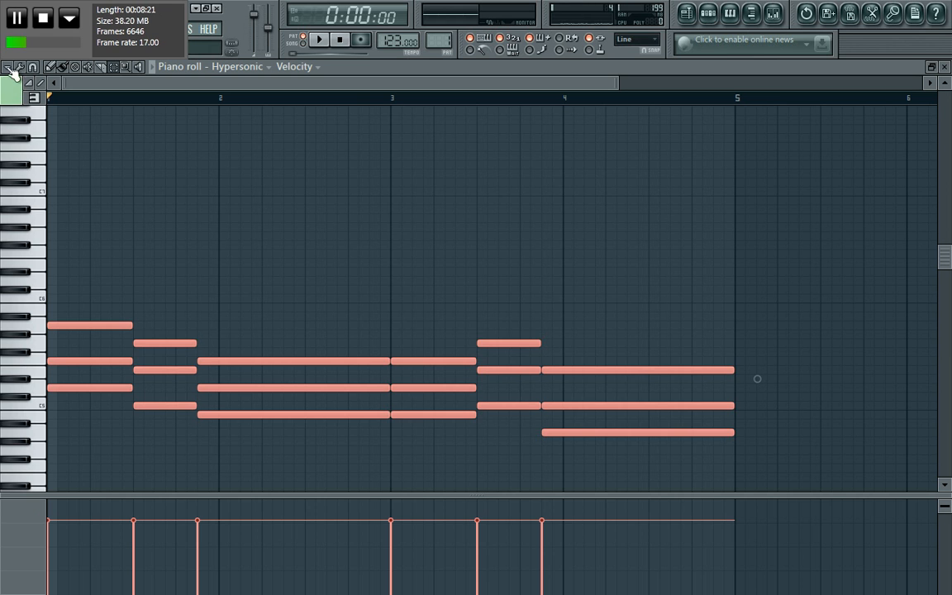
Arpeggiate the block chords via Tools > Arpeggiate into a run of single notes across bars 1–5
{"action": "left_click", "coordinate": [9, 67]}
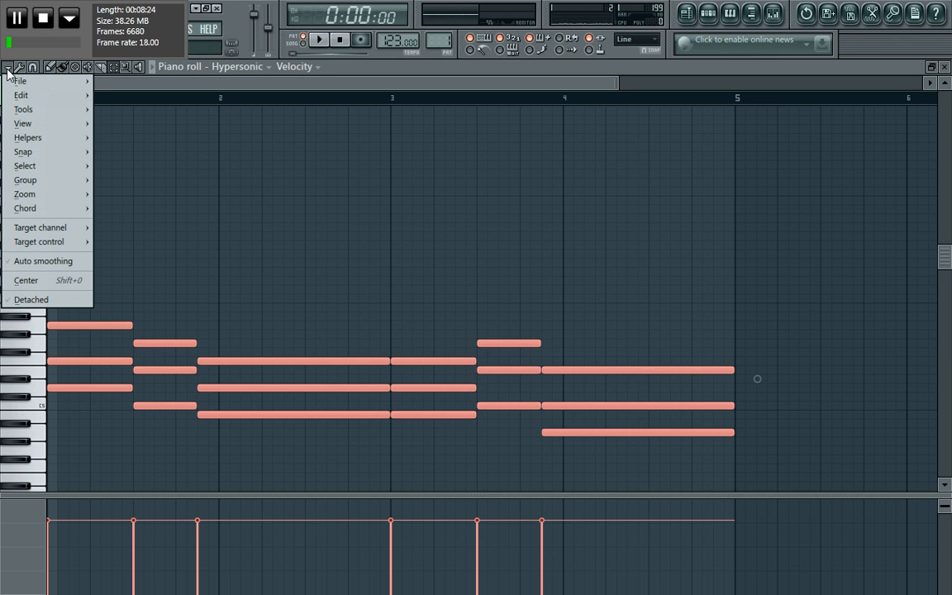
{"action": "left_click", "coordinate": [23, 109]}
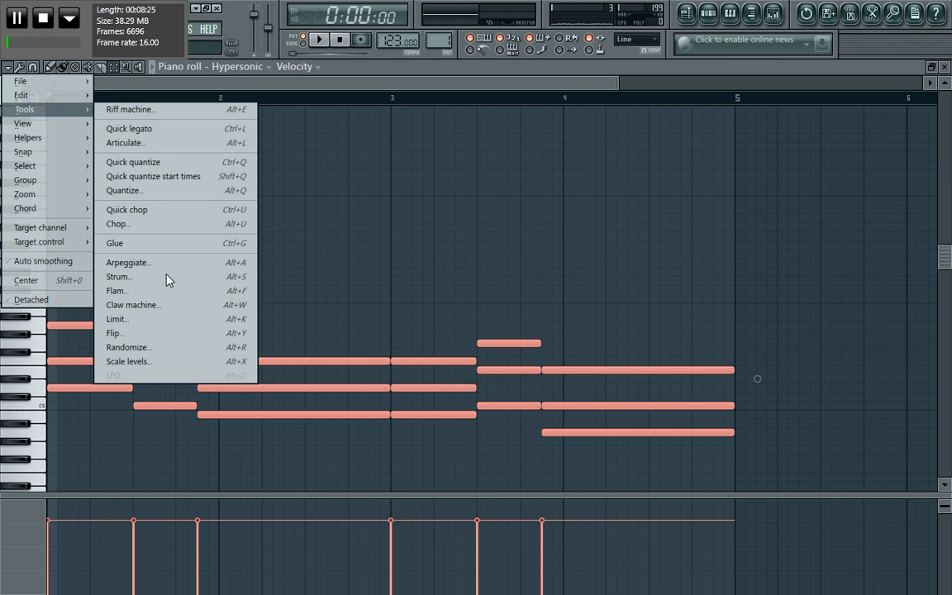
{"action": "mouse_move", "coordinate": [128, 262]}
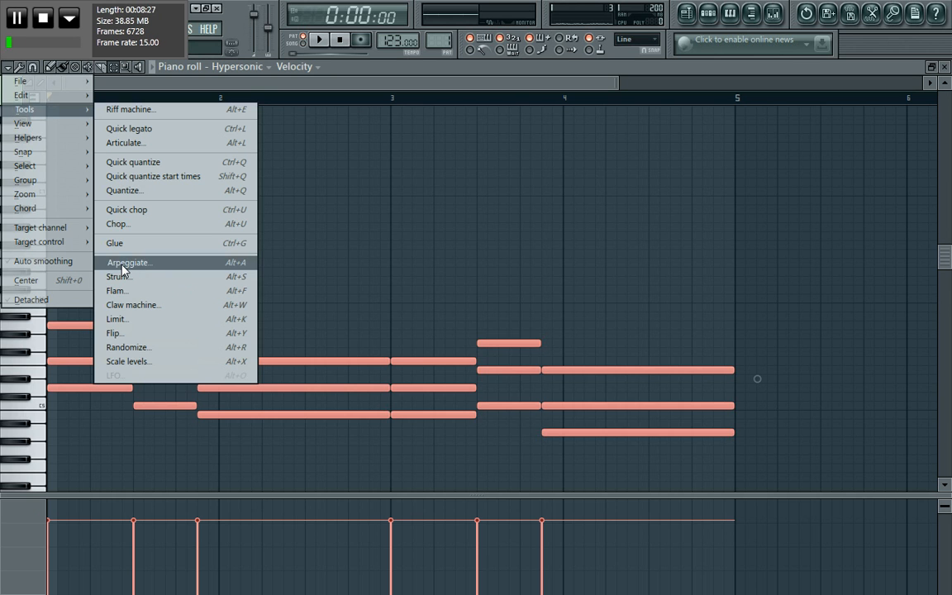
{"action": "left_click", "coordinate": [128, 262]}
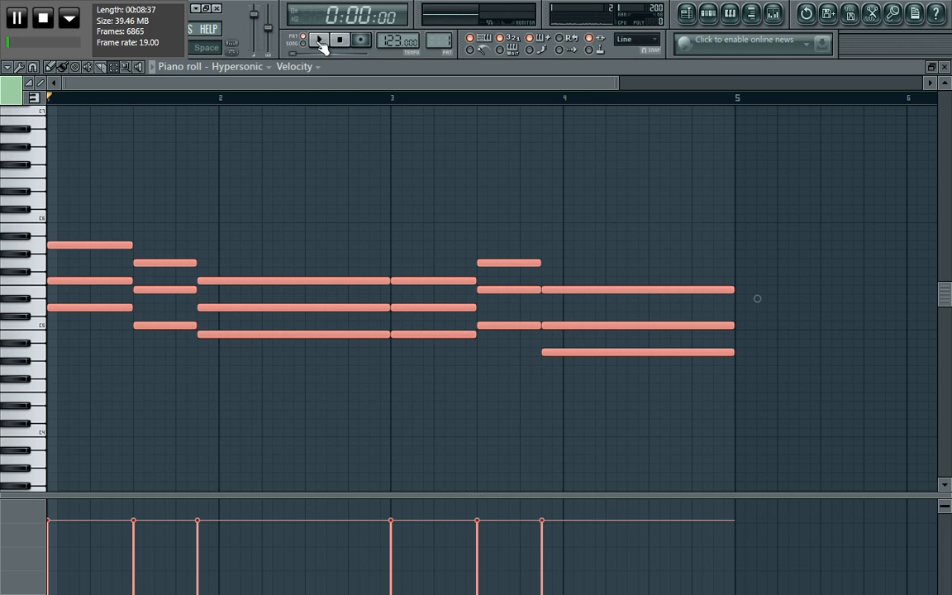
{"action": "left_click", "coordinate": [9, 66]}
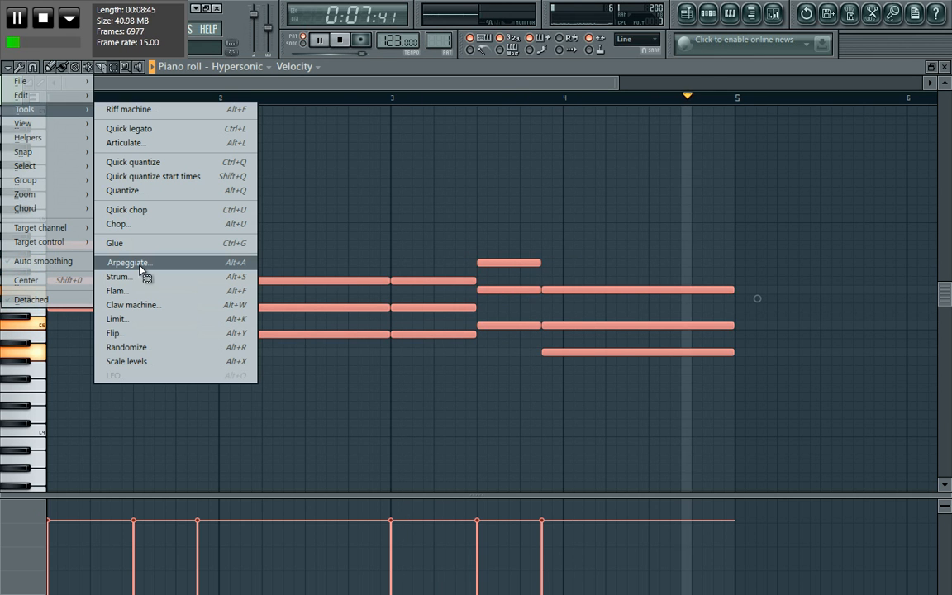
{"action": "left_click", "coordinate": [128, 261]}
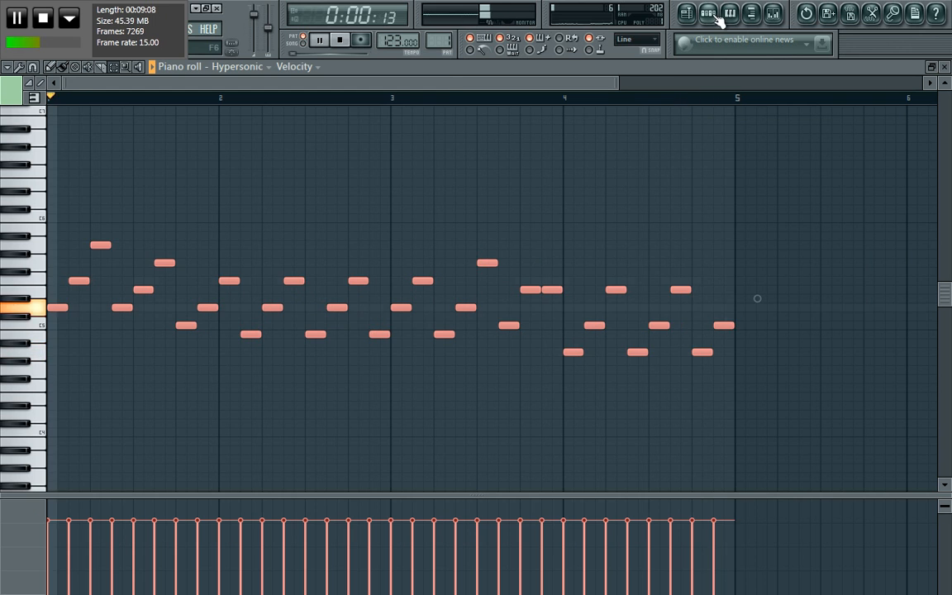
Link Hypersonic to mixer Insert 1 and load Fruity Delay Bank into slot 1, then start playback
{"action": "left_click", "coordinate": [773, 14]}
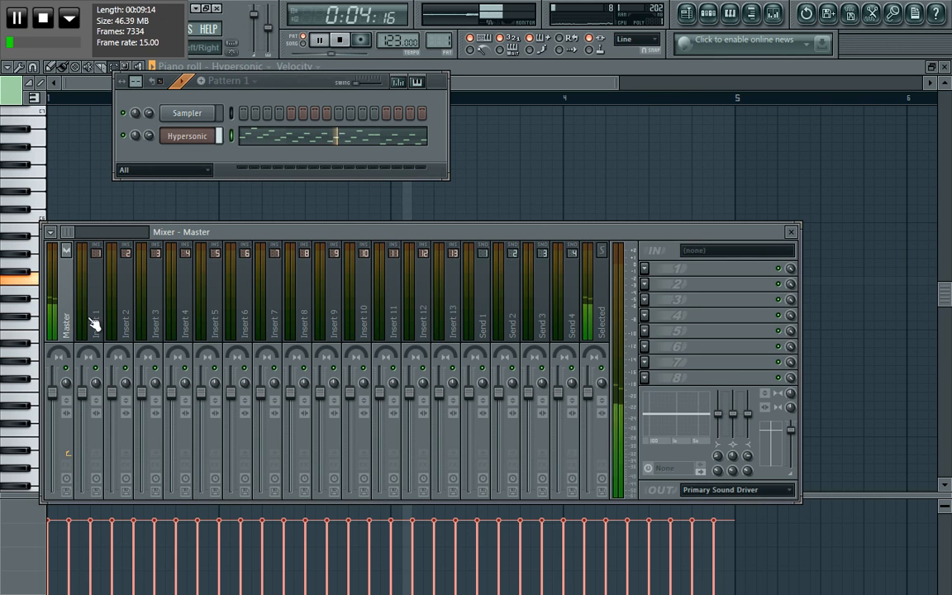
{"action": "right_click", "coordinate": [95, 323]}
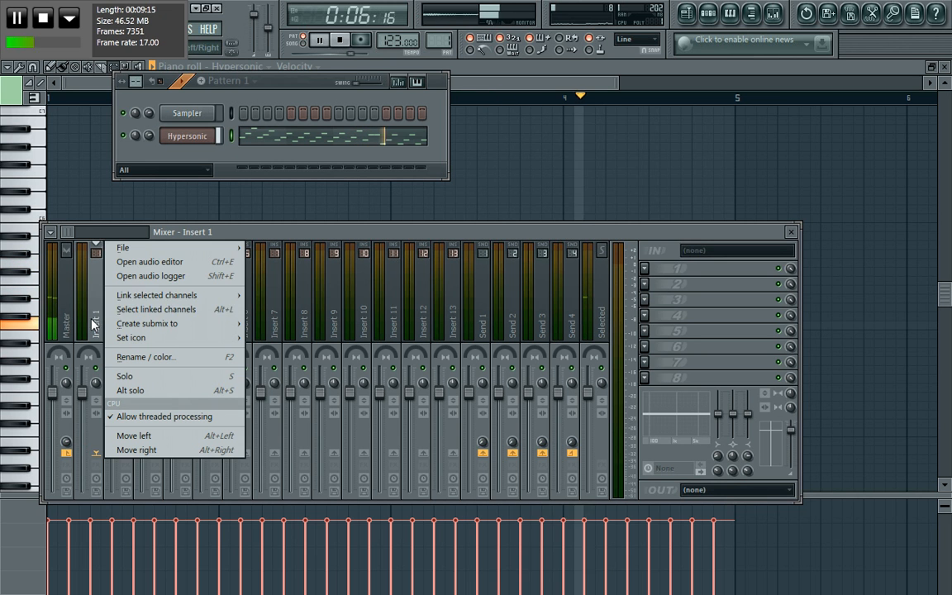
{"action": "mouse_move", "coordinate": [156, 295]}
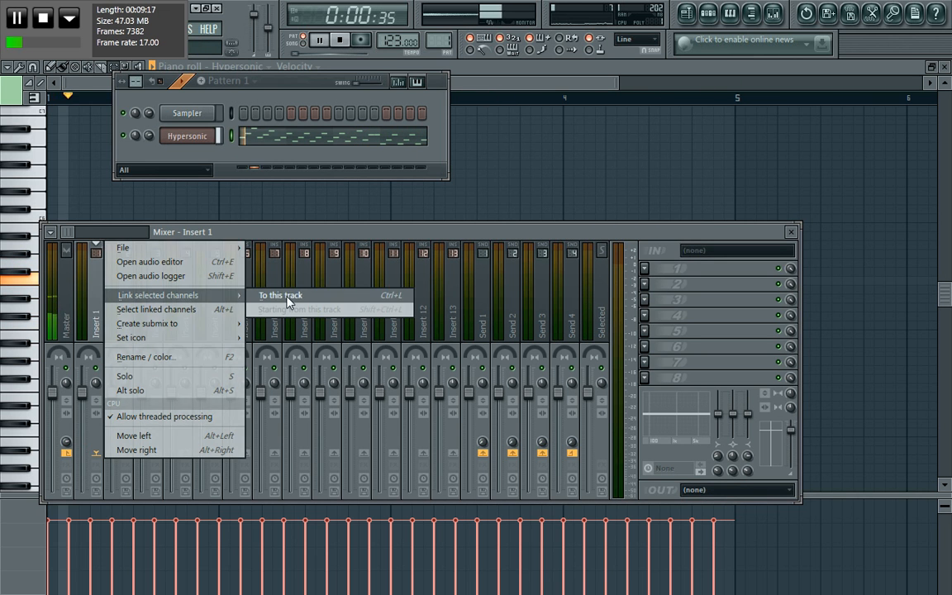
{"action": "left_click", "coordinate": [644, 268]}
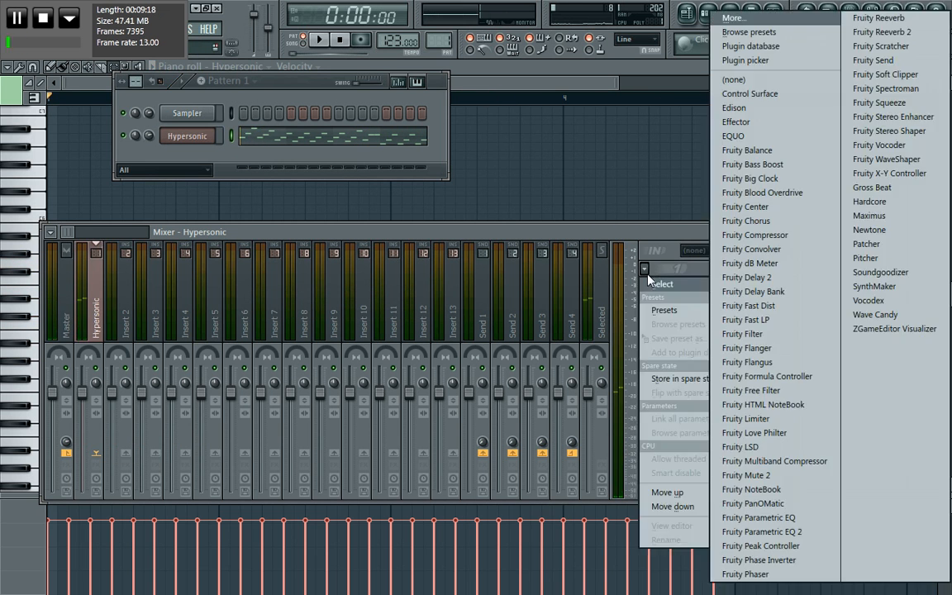
{"action": "mouse_move", "coordinate": [745, 277]}
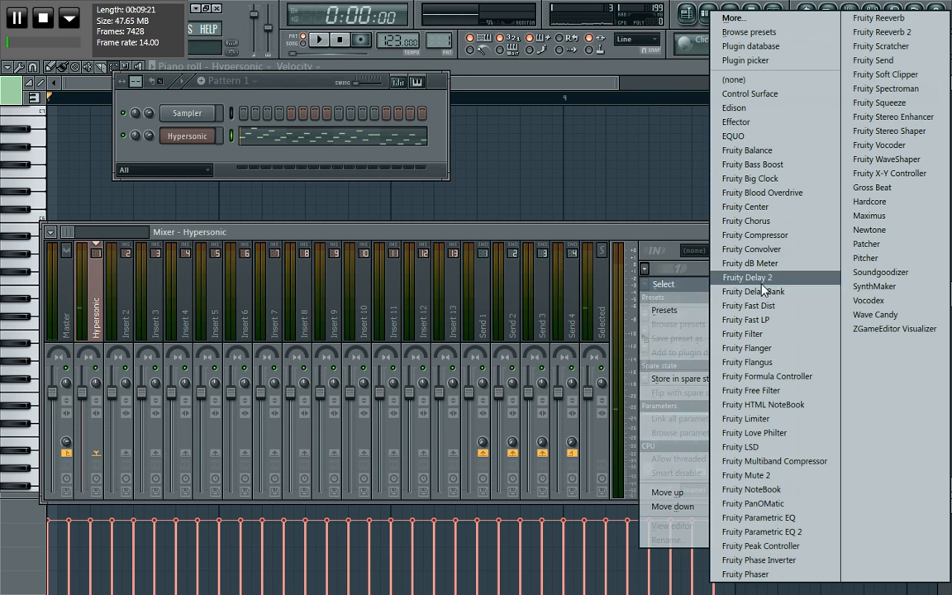
{"action": "left_click", "coordinate": [753, 291]}
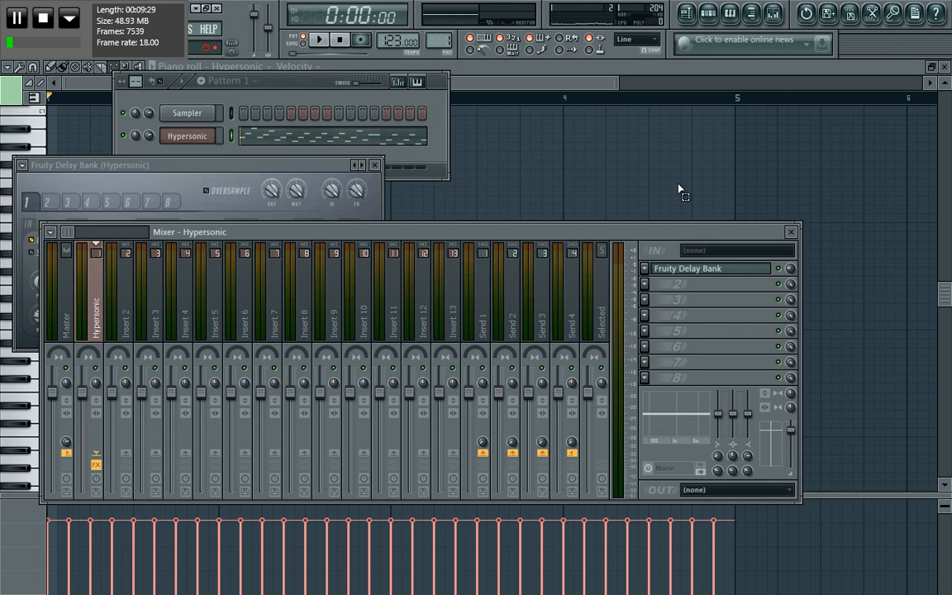
{"action": "left_click", "coordinate": [319, 39]}
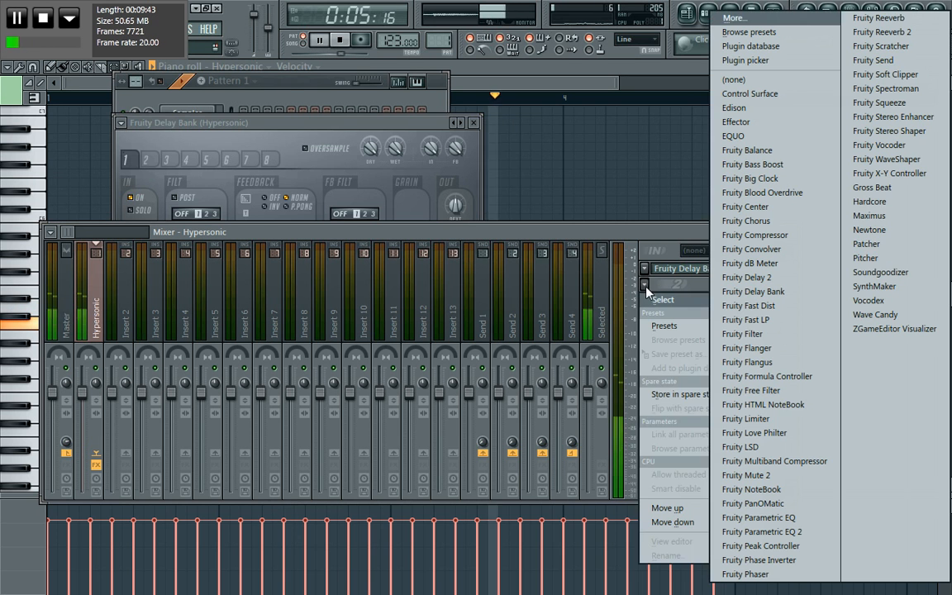
Load Fruity Reeverb 2 into slot 2 after the delay and add a third Smooth Steeldrums part
{"action": "left_click", "coordinate": [881, 32]}
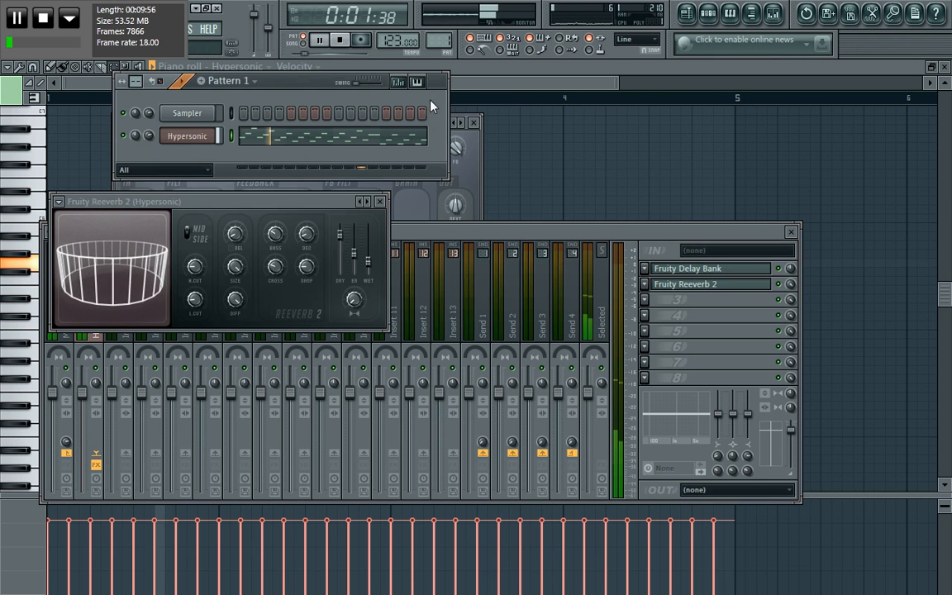
{"action": "right_click", "coordinate": [187, 135]}
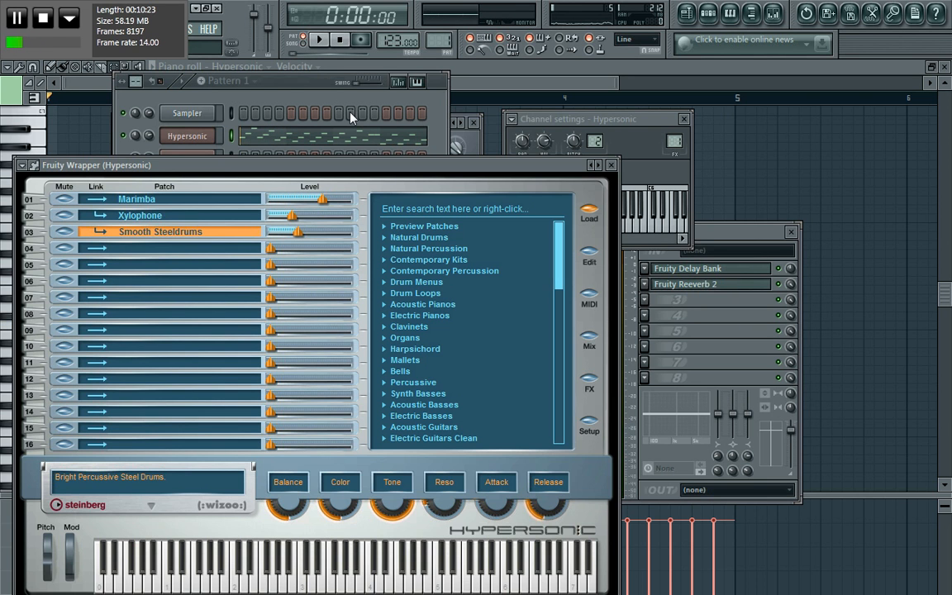
{"action": "mouse_move", "coordinate": [250, 279]}
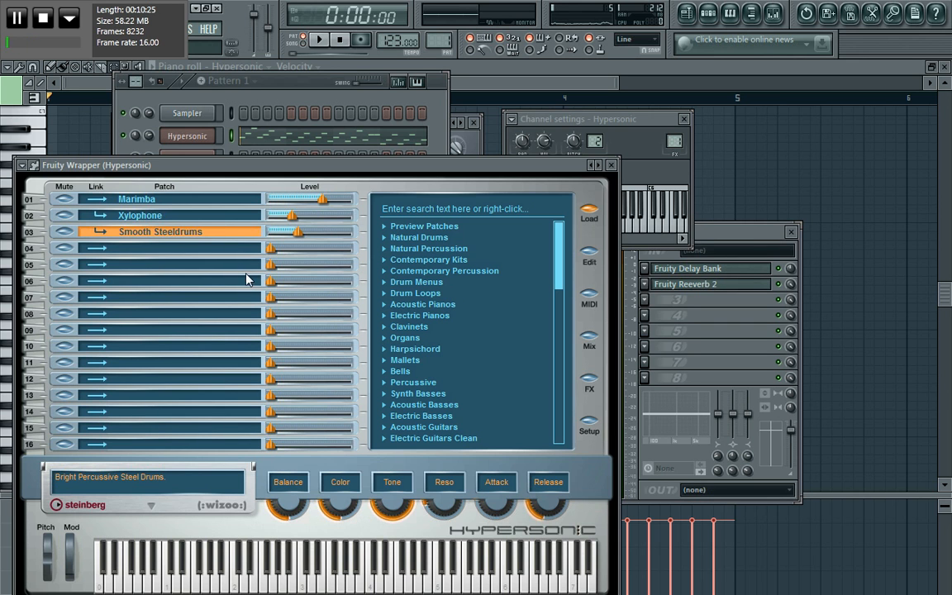
{"action": "mouse_move", "coordinate": [99, 221]}
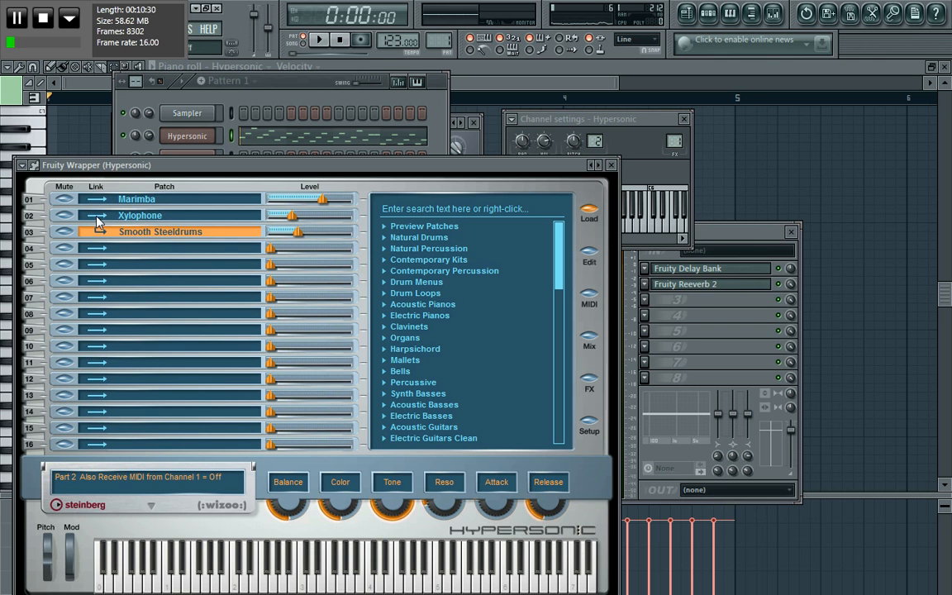
Link the Xylophone part to follow channel 1's MIDI and stop playback after testing
{"action": "left_click", "coordinate": [98, 231]}
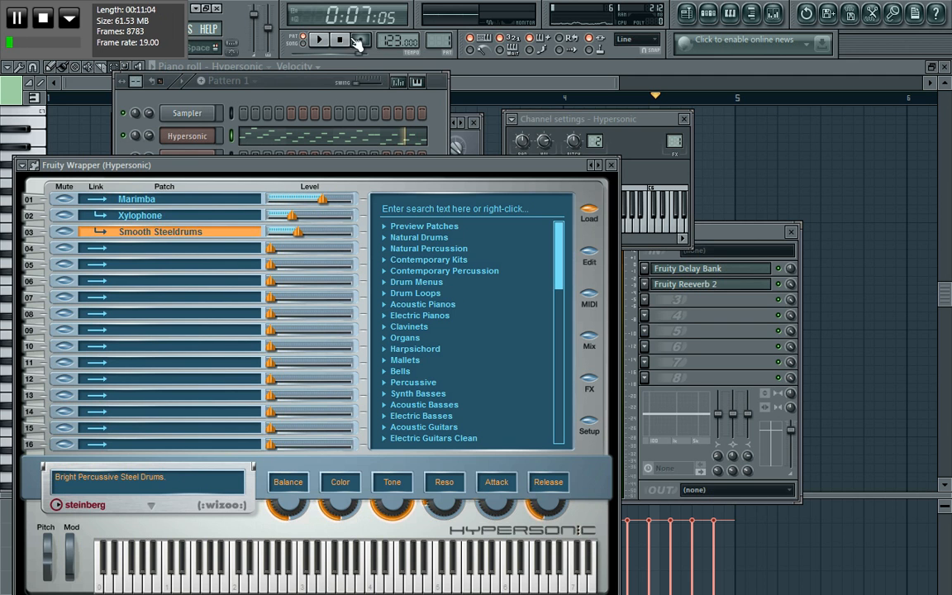
{"action": "left_click", "coordinate": [341, 40]}
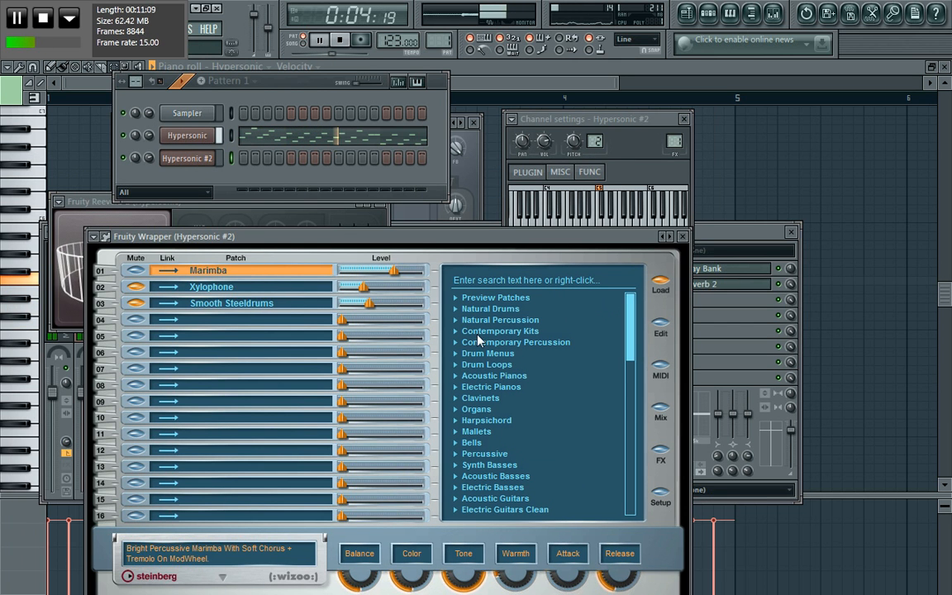
Clone the Hypersonic channel to create Hypersonic #2 with the same three parts
{"action": "left_click", "coordinate": [493, 375]}
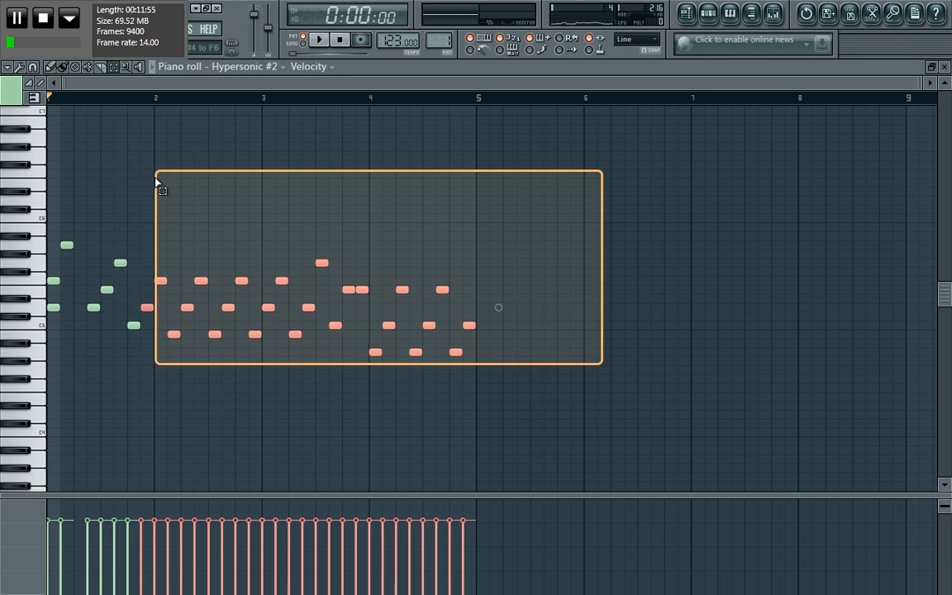
Delete all copied arpeggio notes from Hypersonic #2's piano roll and stop playback
{"action": "key", "text": "Delete"}
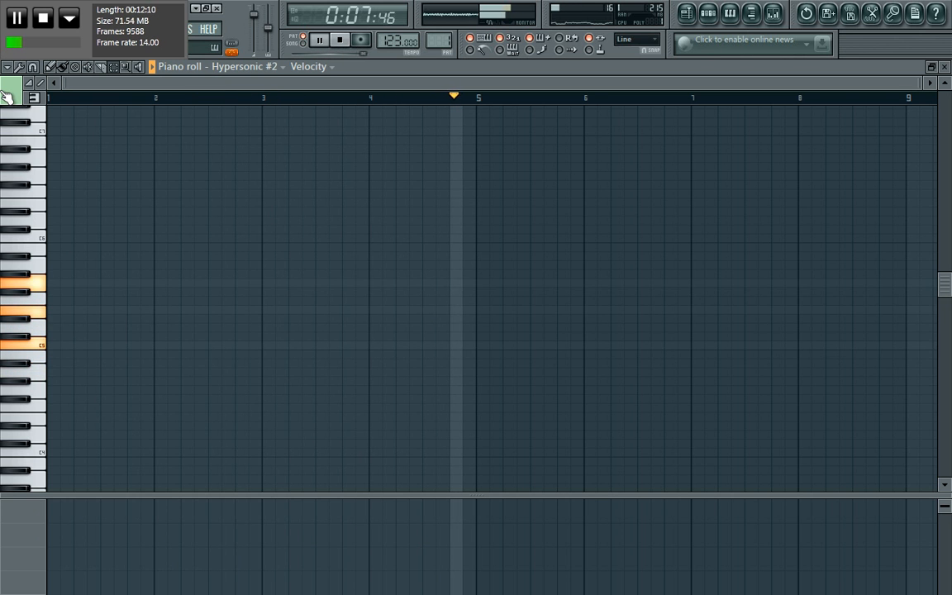
{"action": "left_click", "coordinate": [339, 39]}
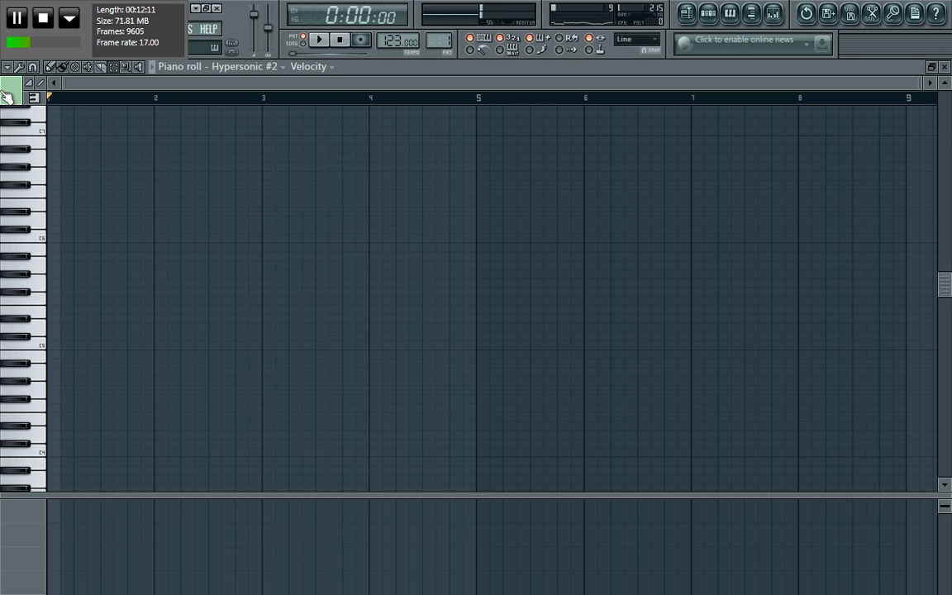